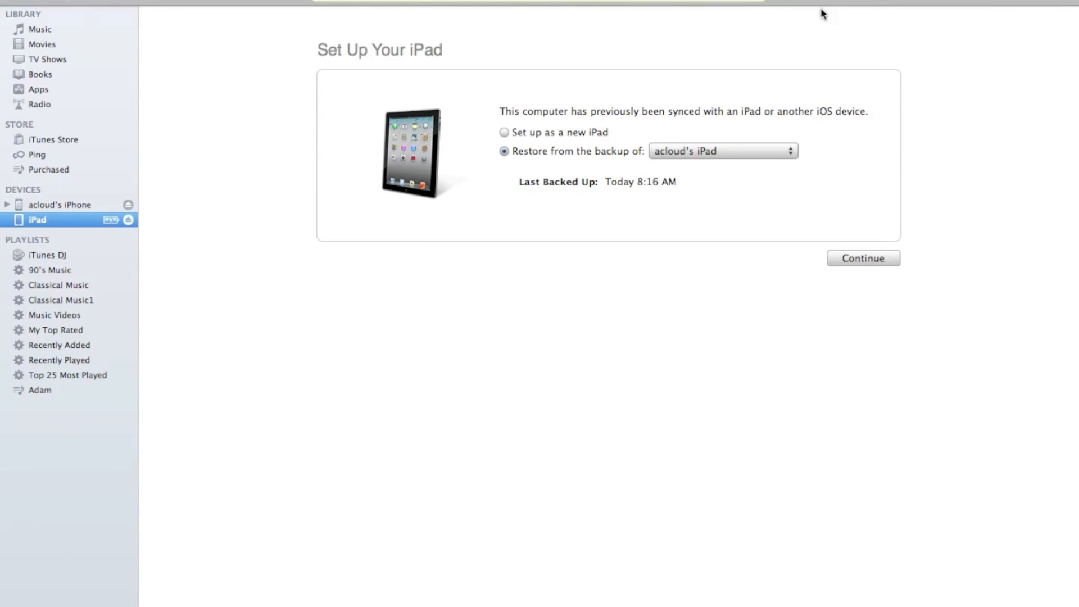
mouse_move(465, 240)
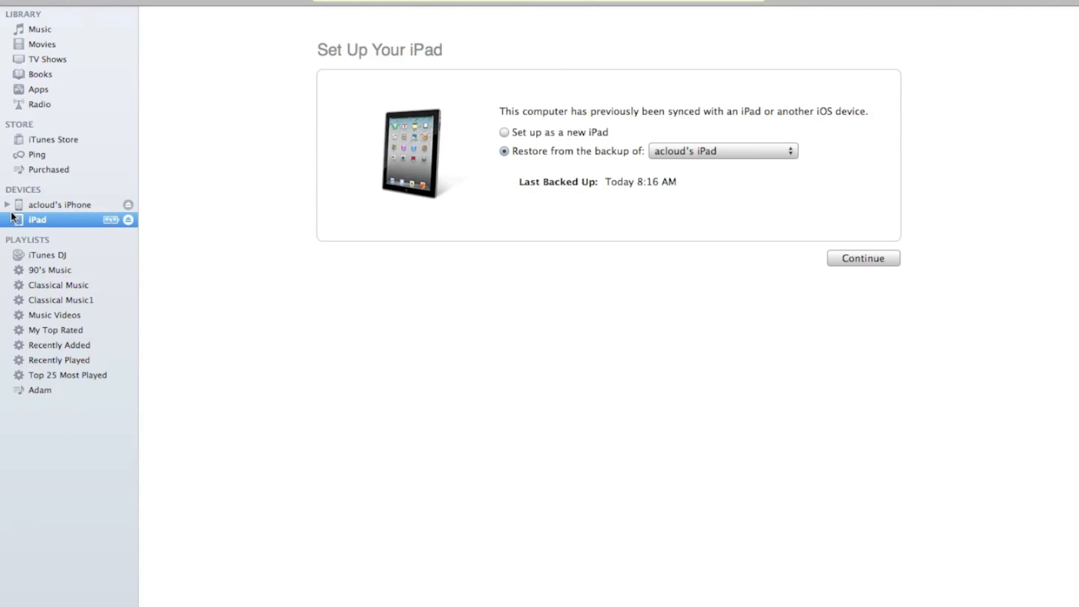
mouse_move(136, 220)
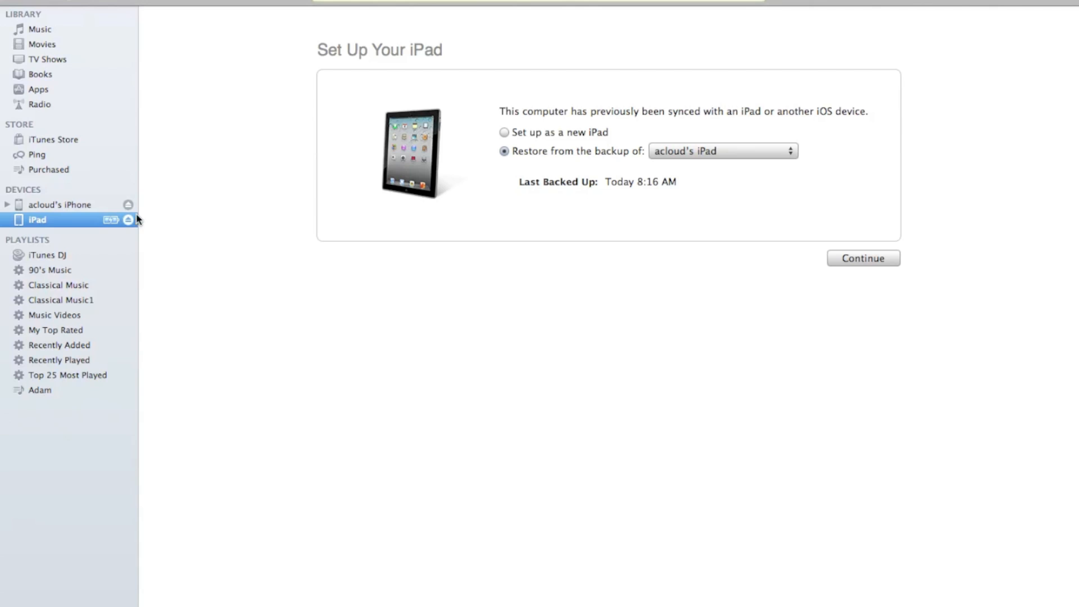
mouse_move(58, 209)
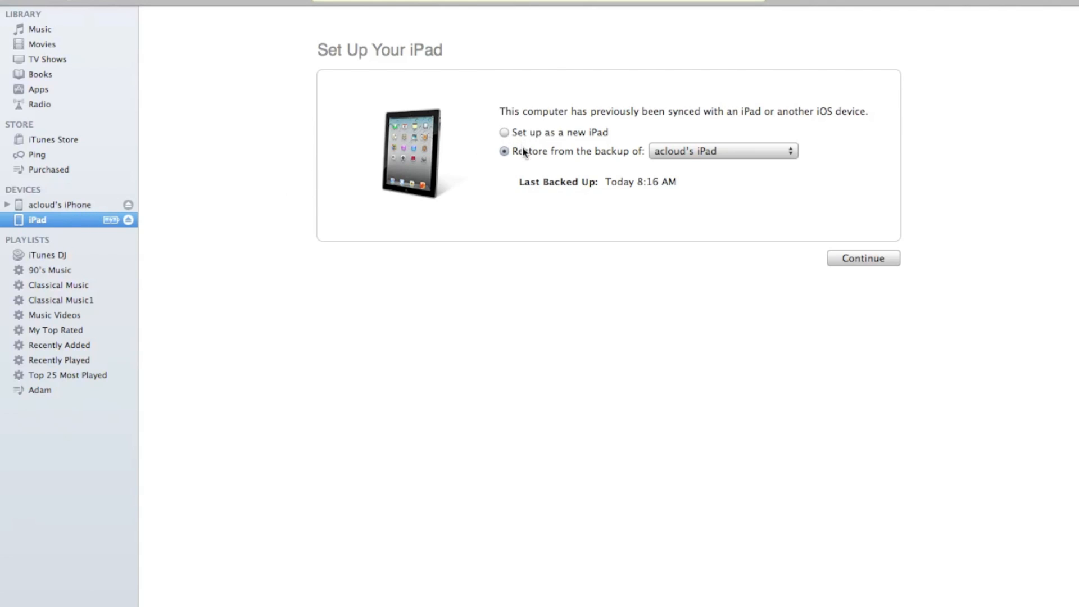
mouse_move(693, 153)
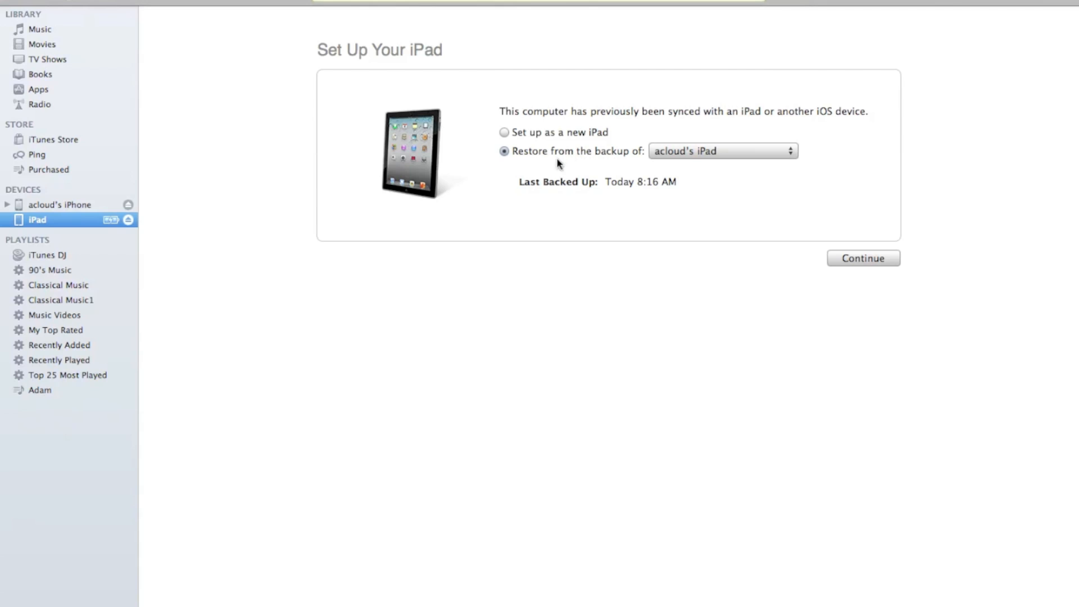
mouse_move(540, 171)
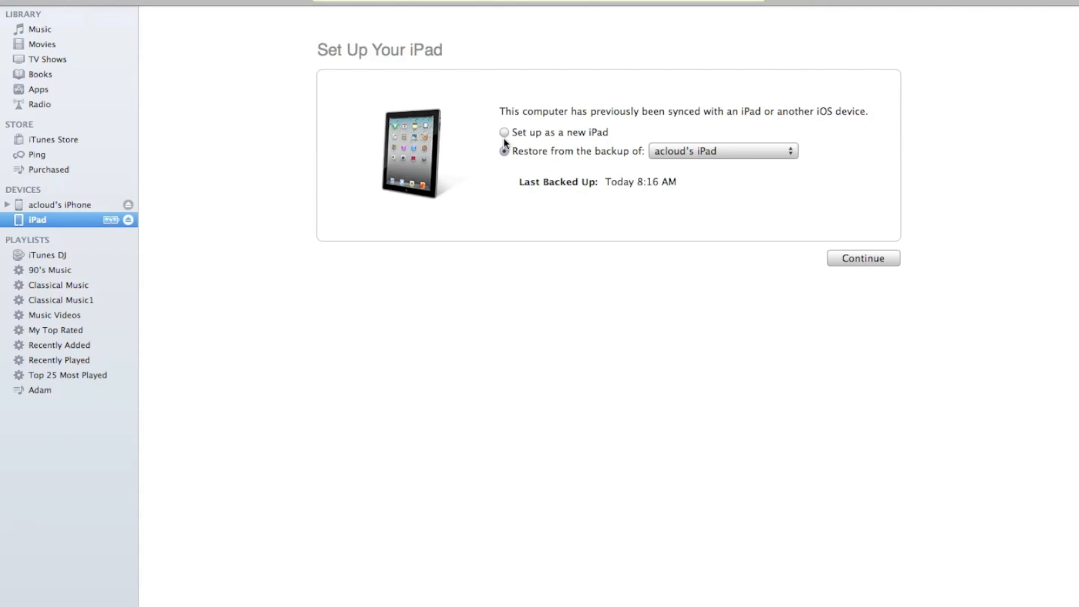
- Set up the iPad as new, name it 'Test 1', and turn off song and app syncing
left_click(504, 132)
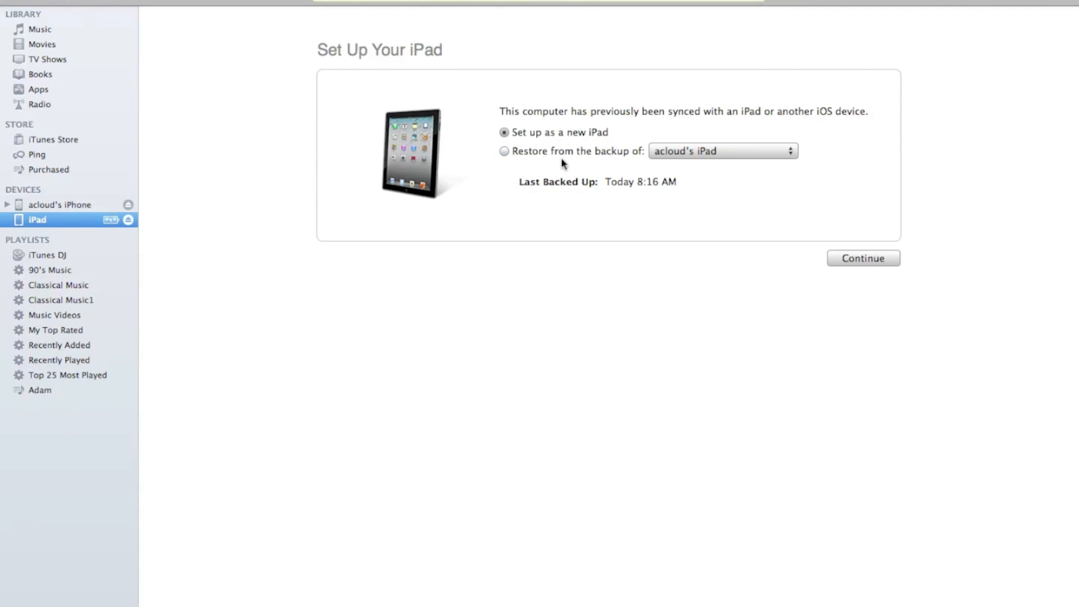
left_click(862, 258)
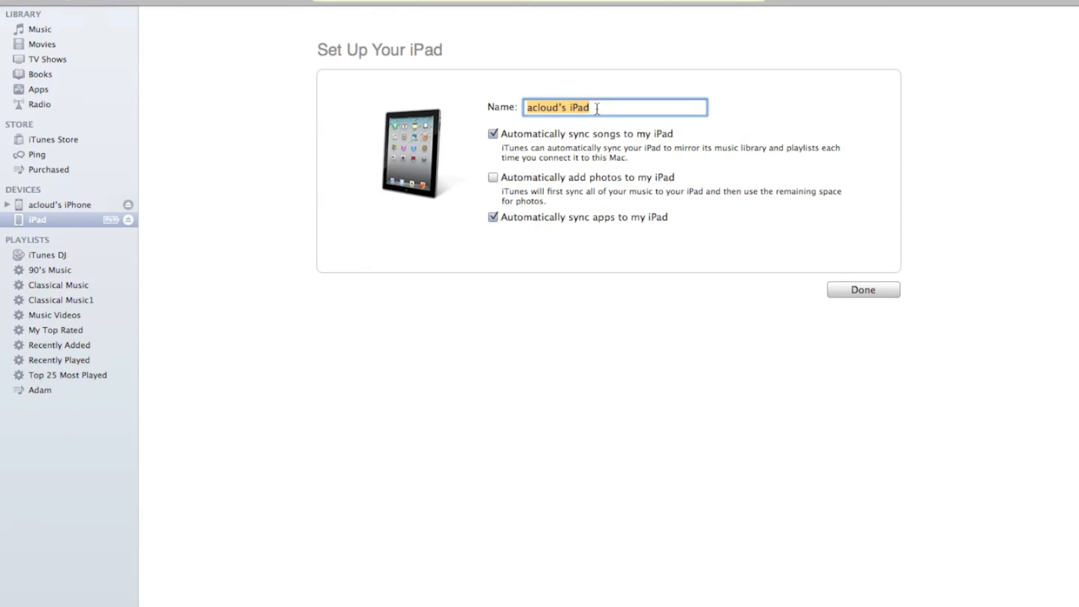
mouse_move(445, 112)
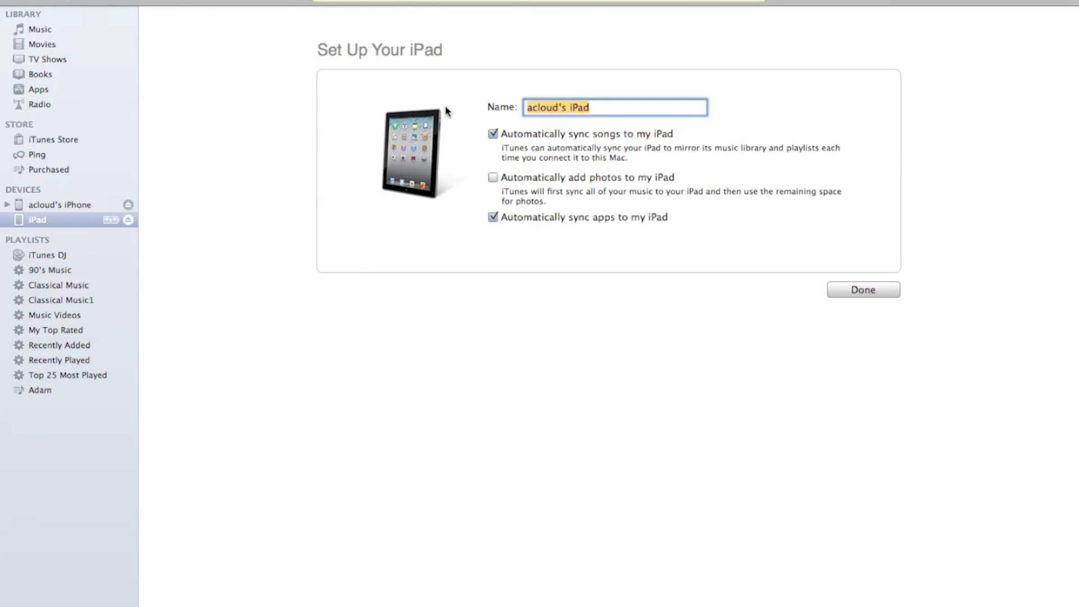
type("Test")
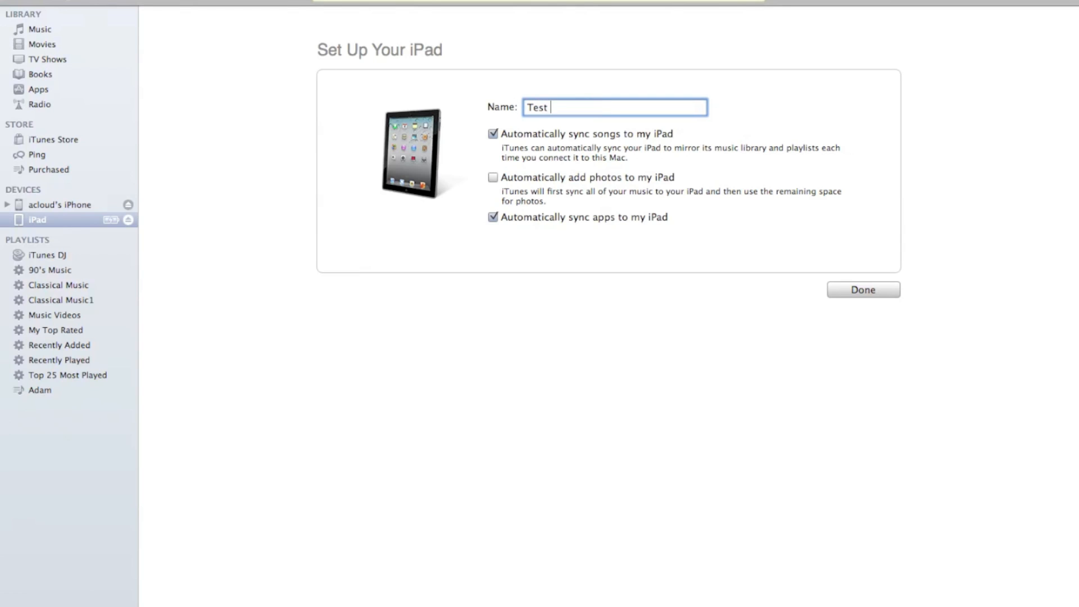
type("1")
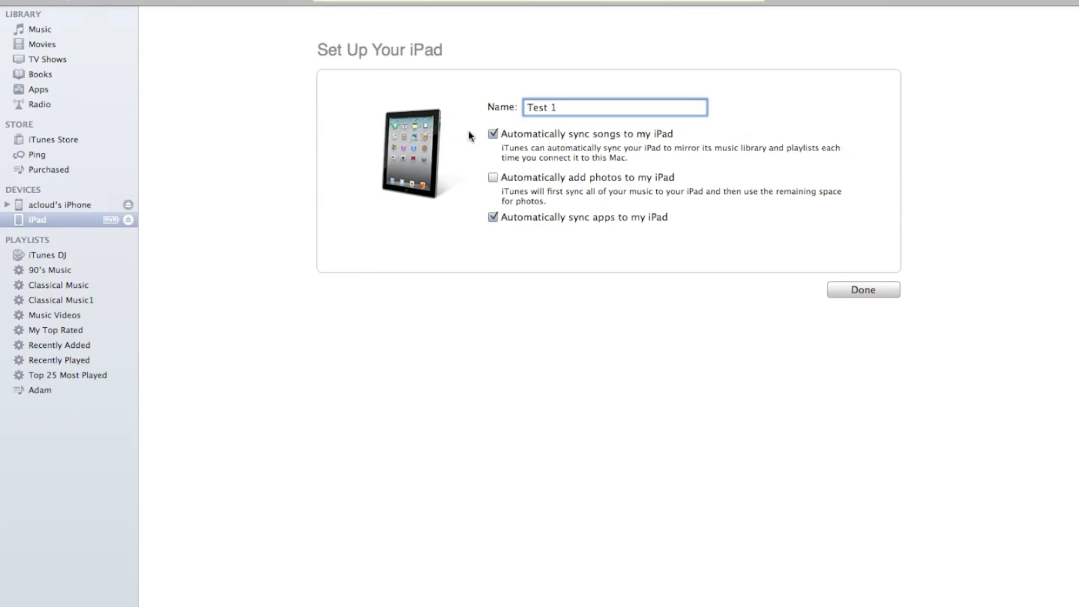
left_click(493, 134)
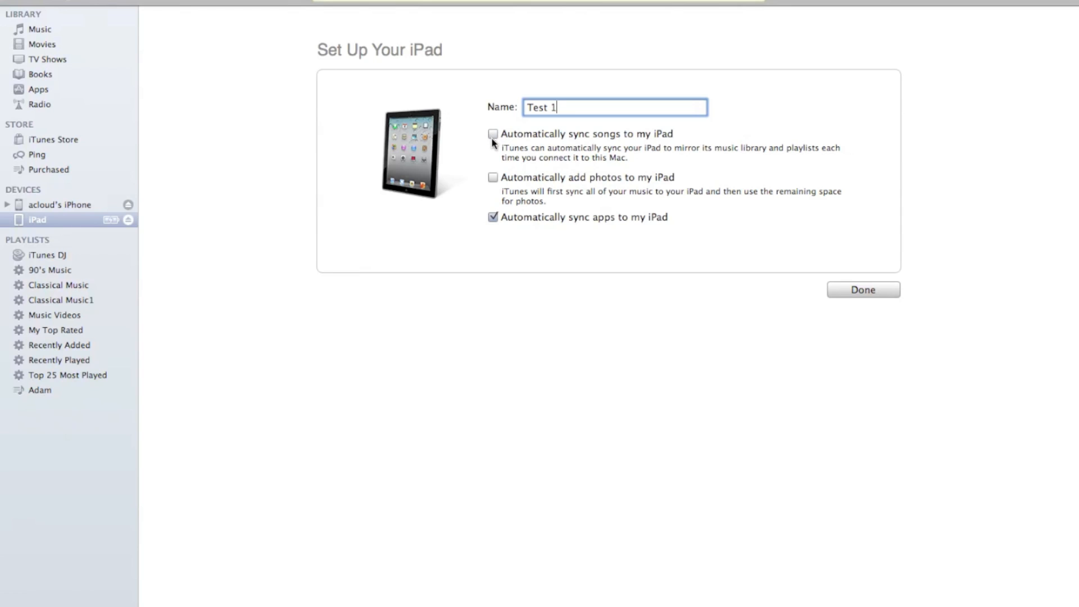
left_click(493, 217)
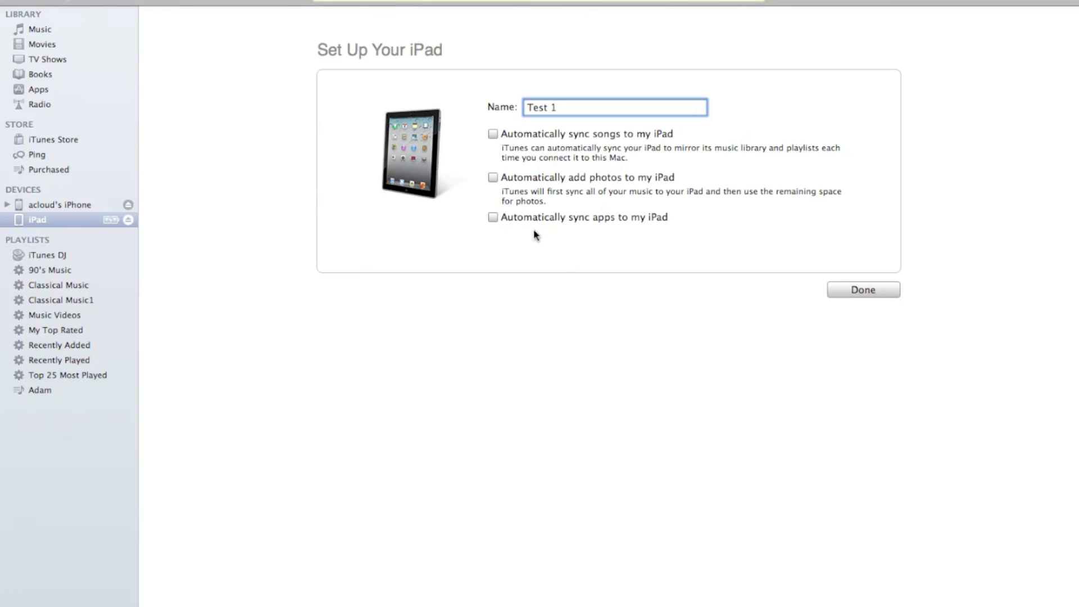
mouse_move(874, 307)
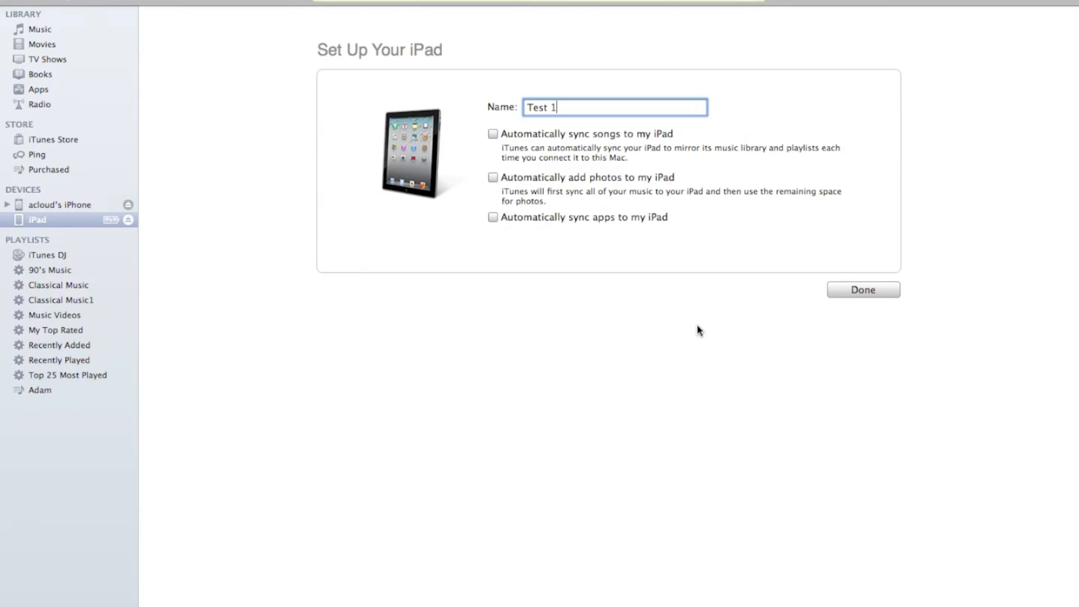
mouse_move(846, 293)
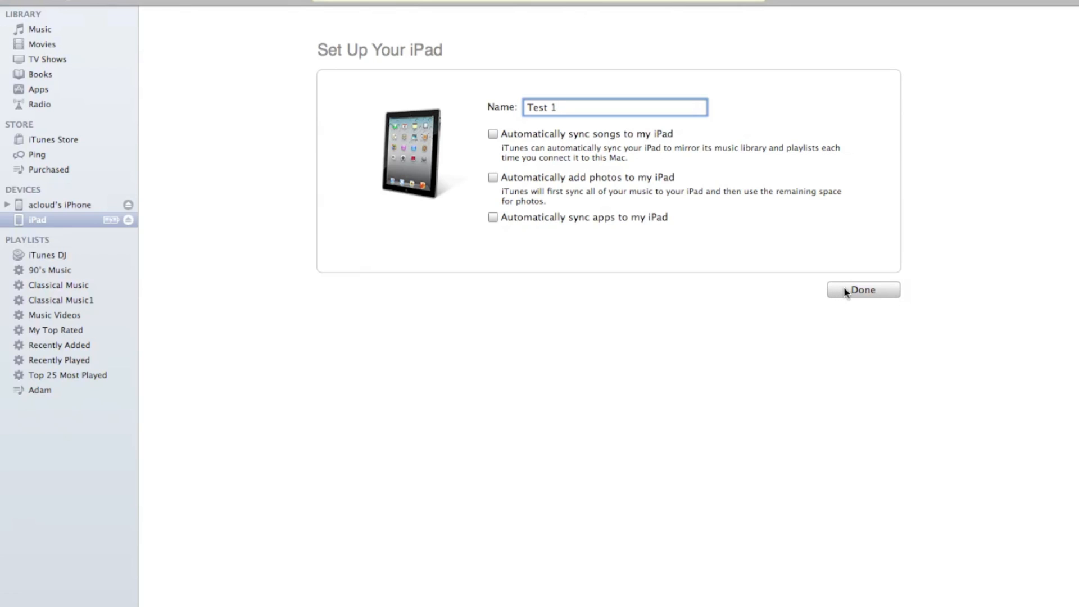
- Finish setup and scroll Test 1's Summary down to the Backup and Options sections
left_click(862, 290)
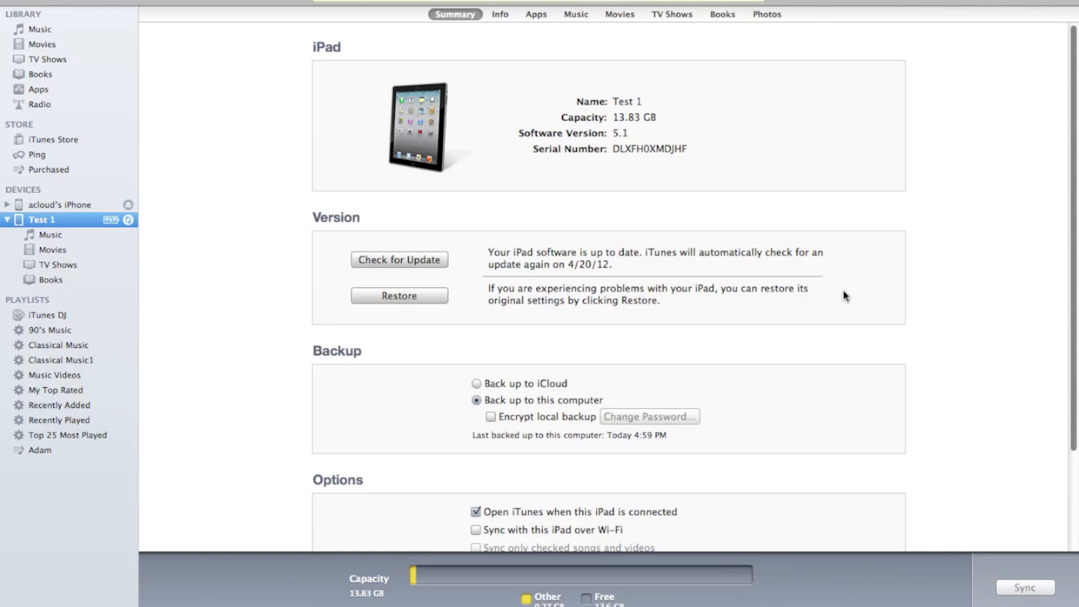
mouse_move(749, 287)
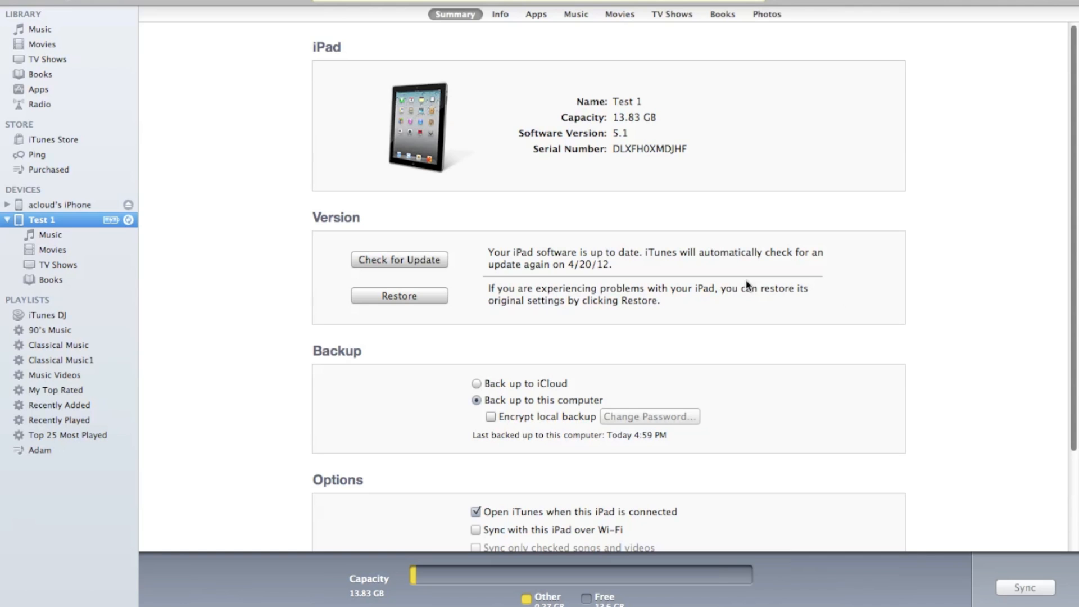
scroll("down", 3)
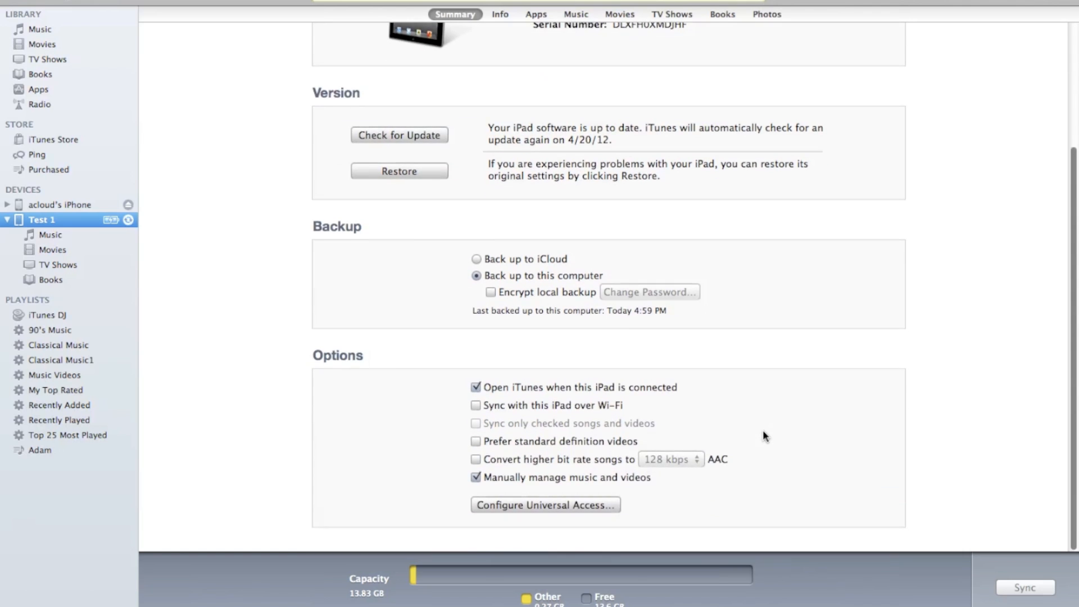
scroll("down", 3)
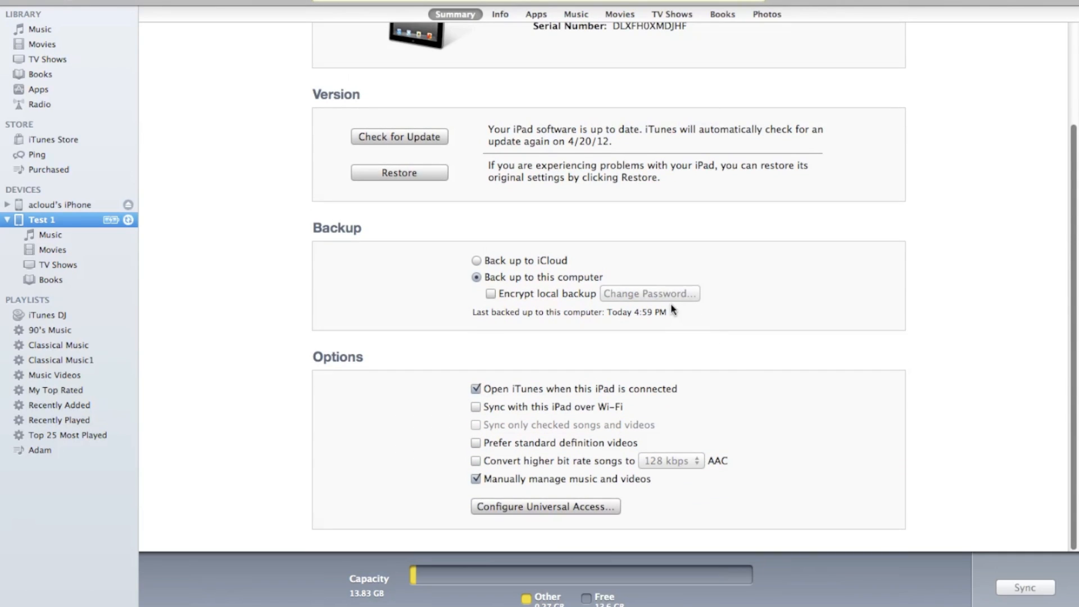
mouse_move(477, 268)
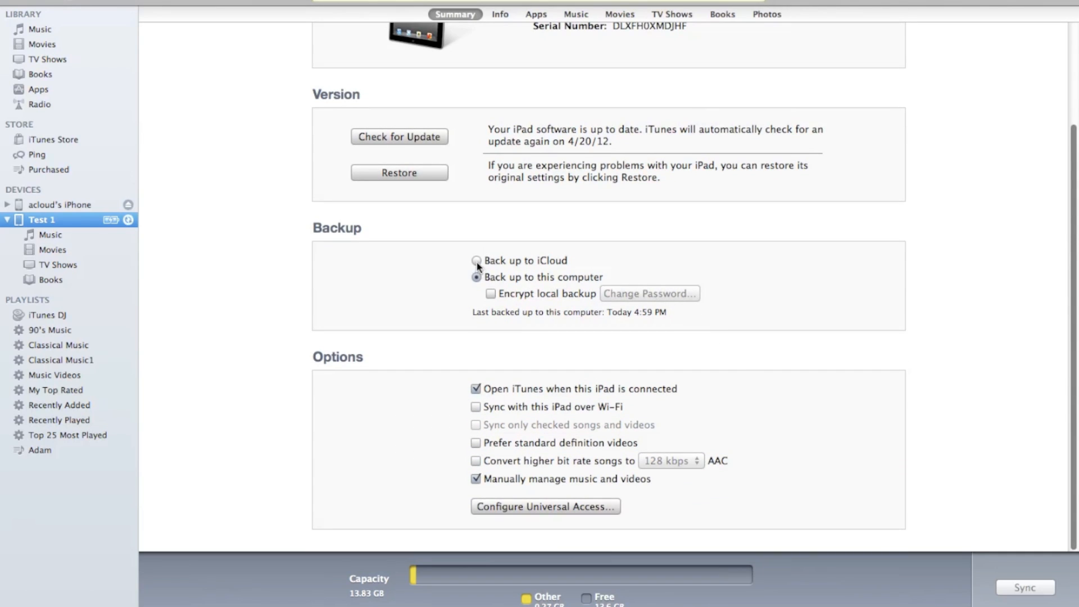
- Set backups to iCloud and stop iTunes opening automatically when Test 1 connects
left_click(475, 260)
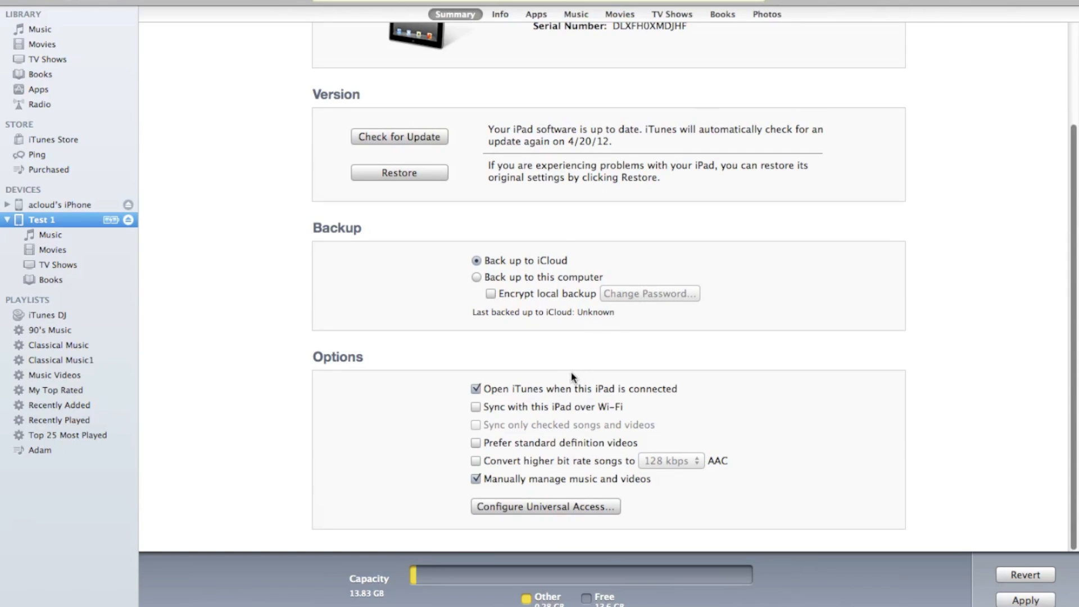
mouse_move(506, 402)
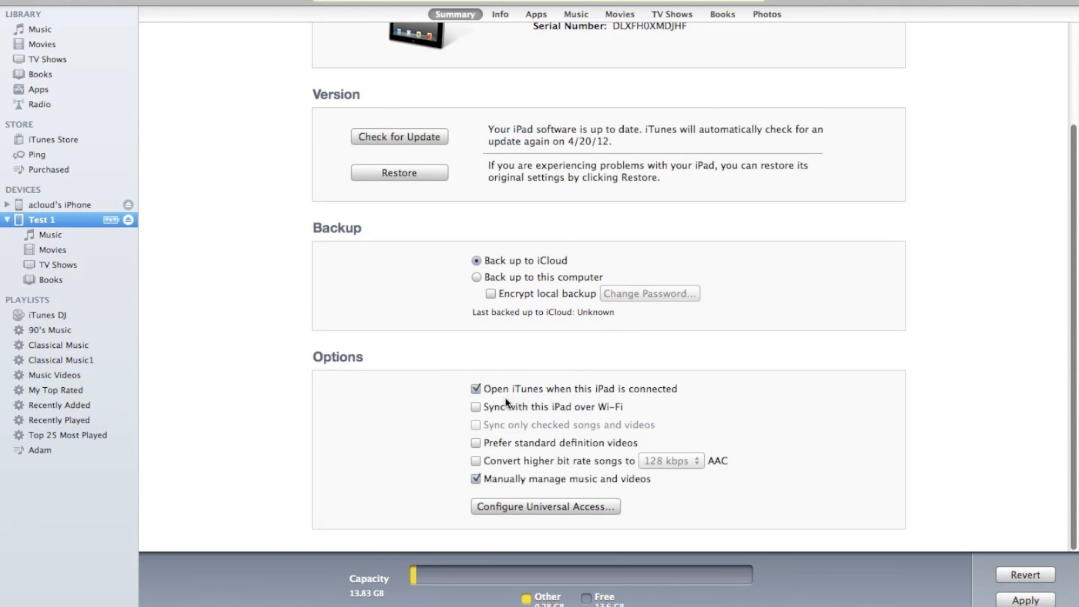
mouse_move(497, 394)
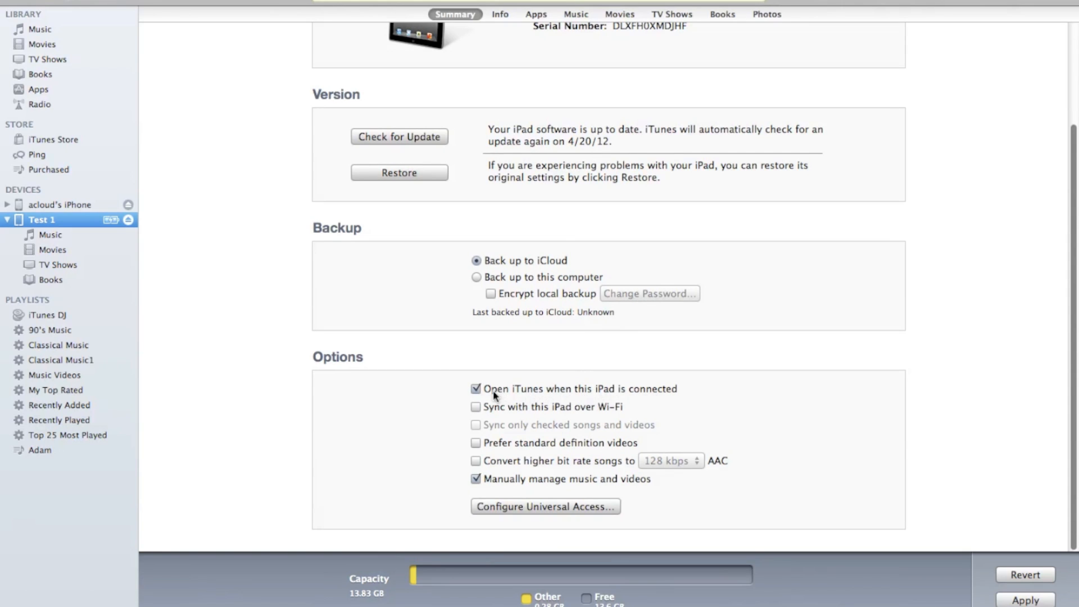
left_click(476, 389)
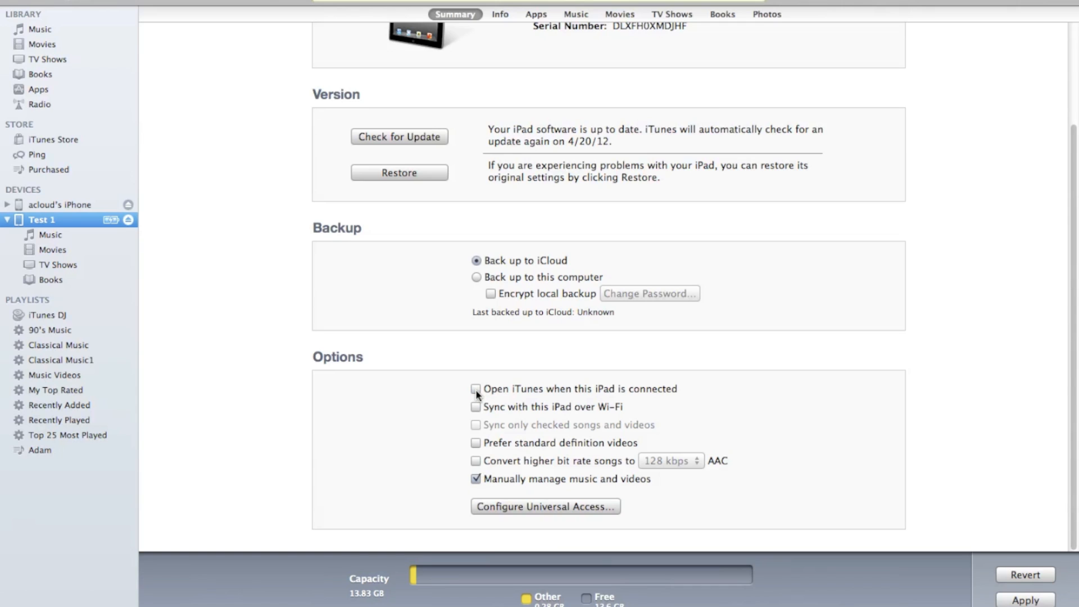
mouse_move(475, 402)
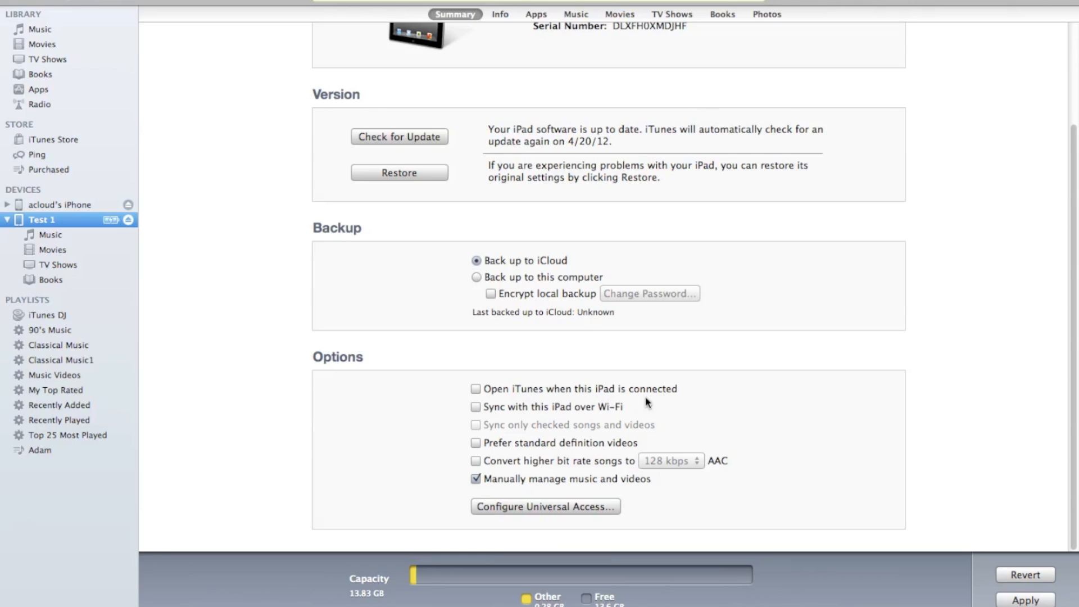
mouse_move(517, 402)
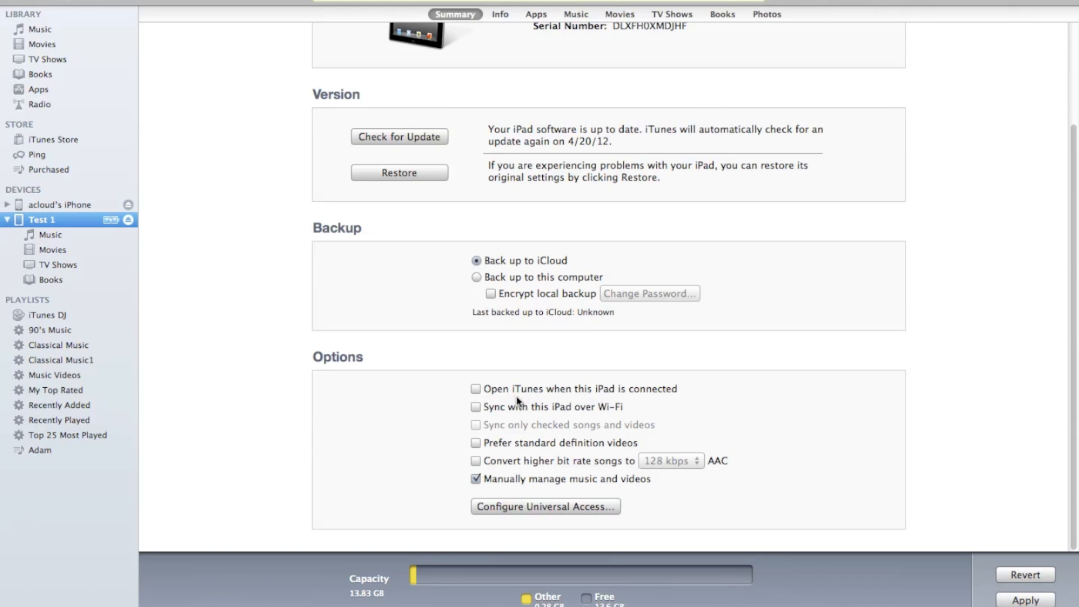
mouse_move(559, 402)
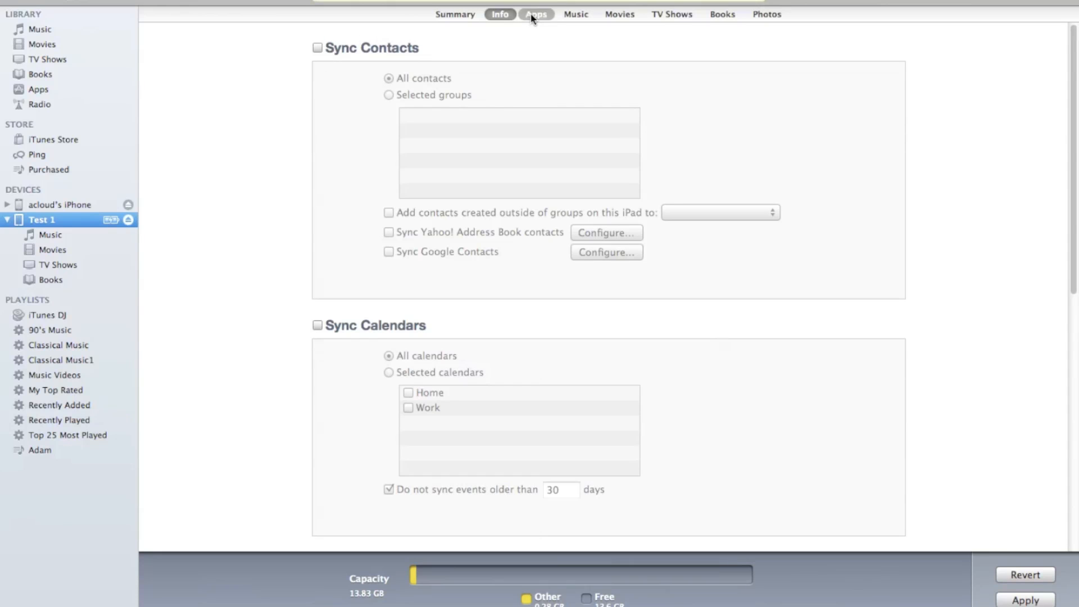
- Turn on app syncing and select Bomgar Representative Console and Box for iPhone and iPad
left_click(536, 13)
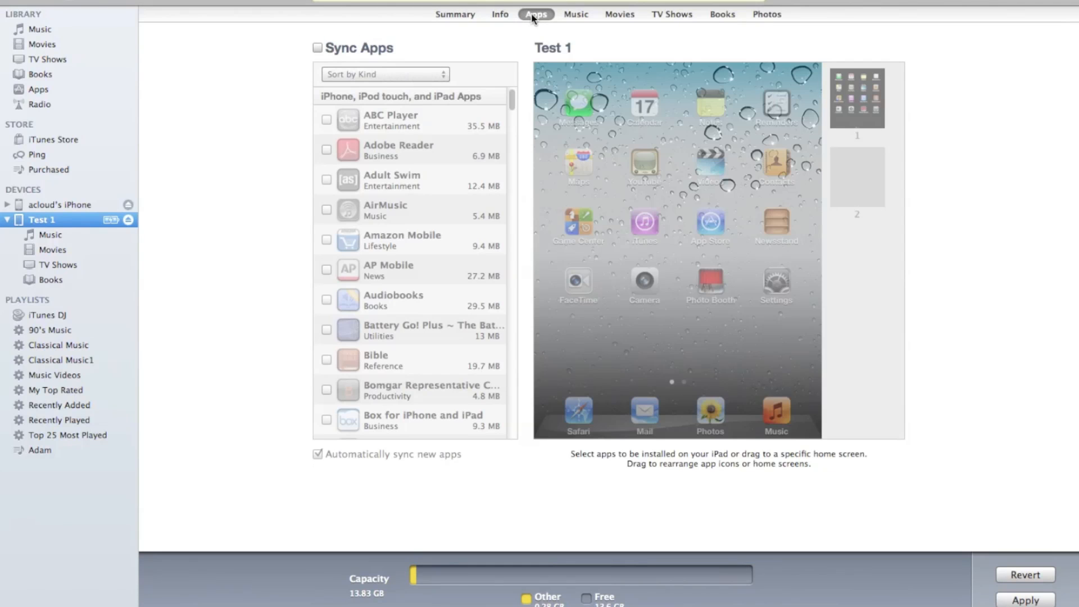
mouse_move(402, 62)
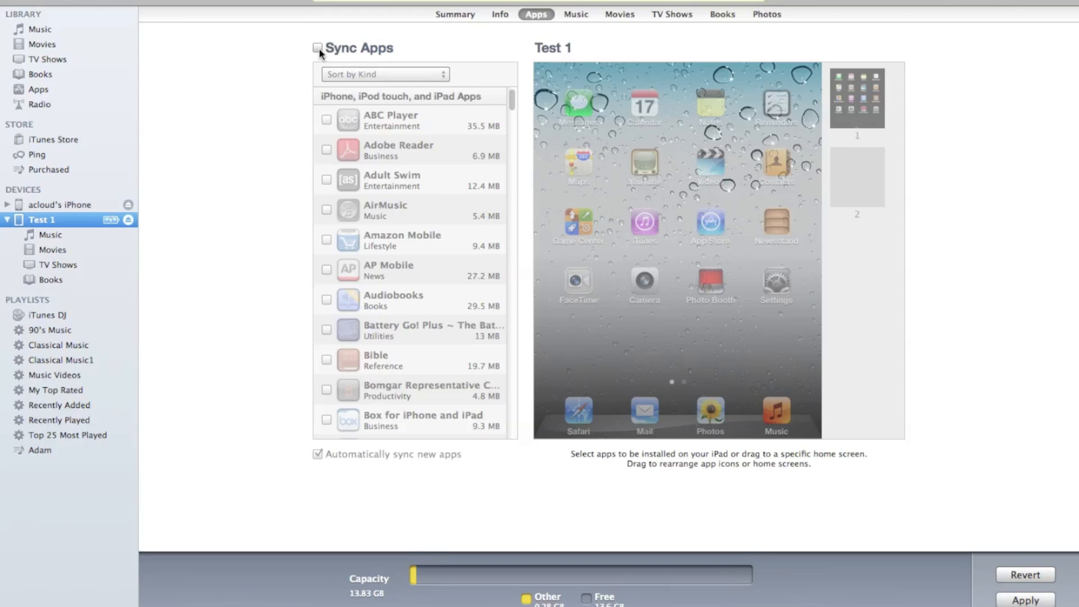
left_click(316, 47)
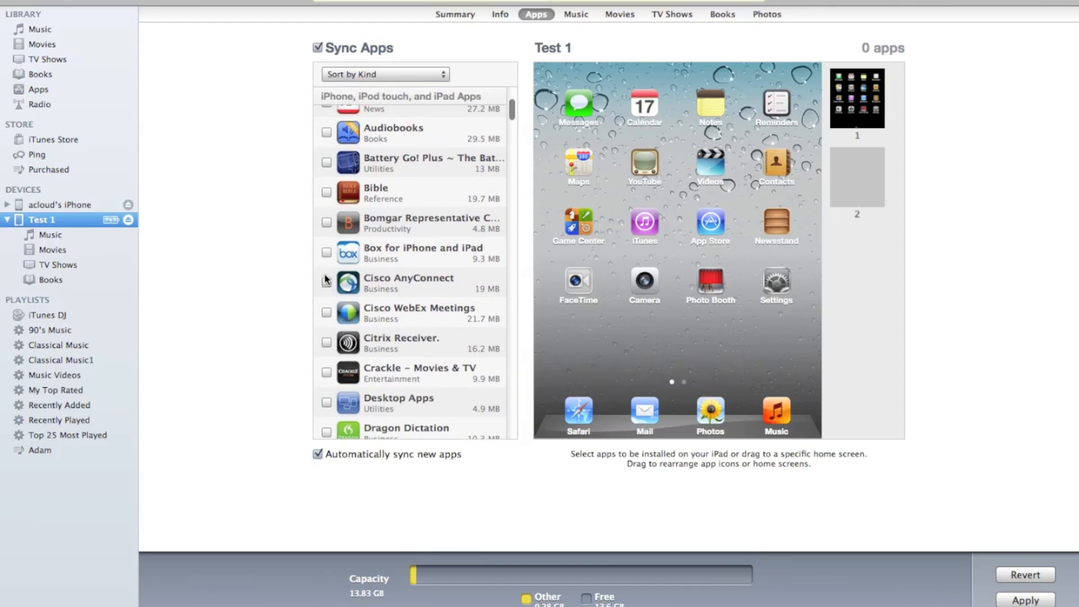
left_click(327, 254)
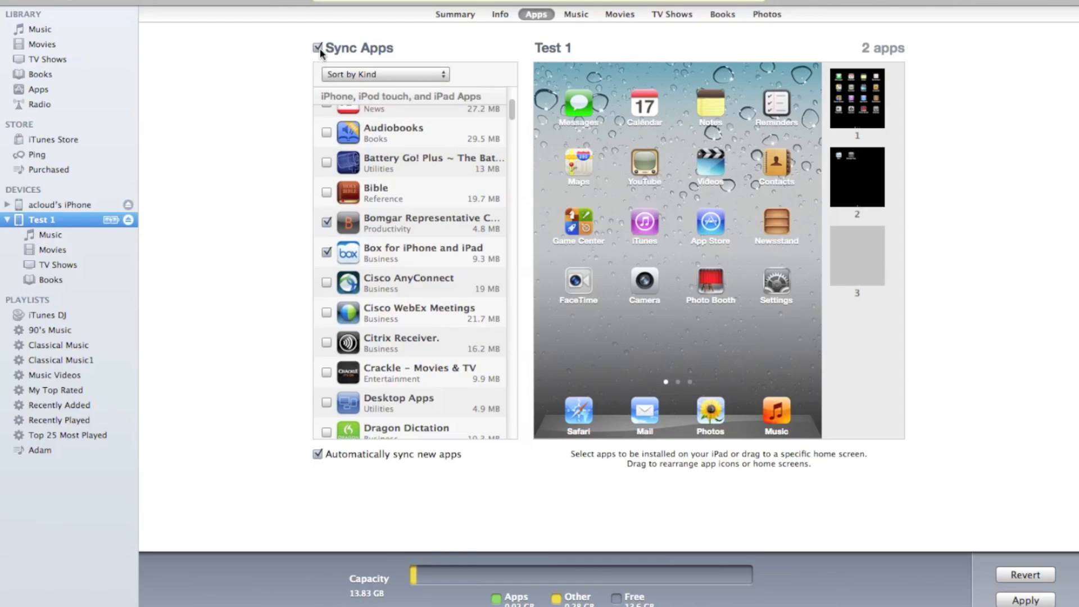
left_click(576, 13)
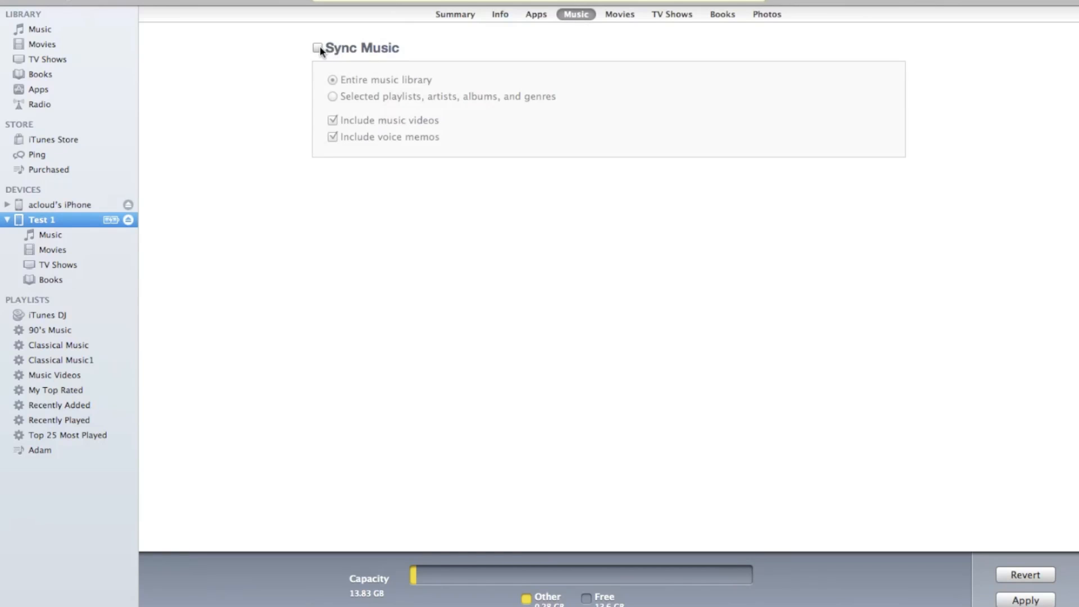
- Set music sync to selected playlists, artists, albums and genres, then switch it off
left_click(317, 47)
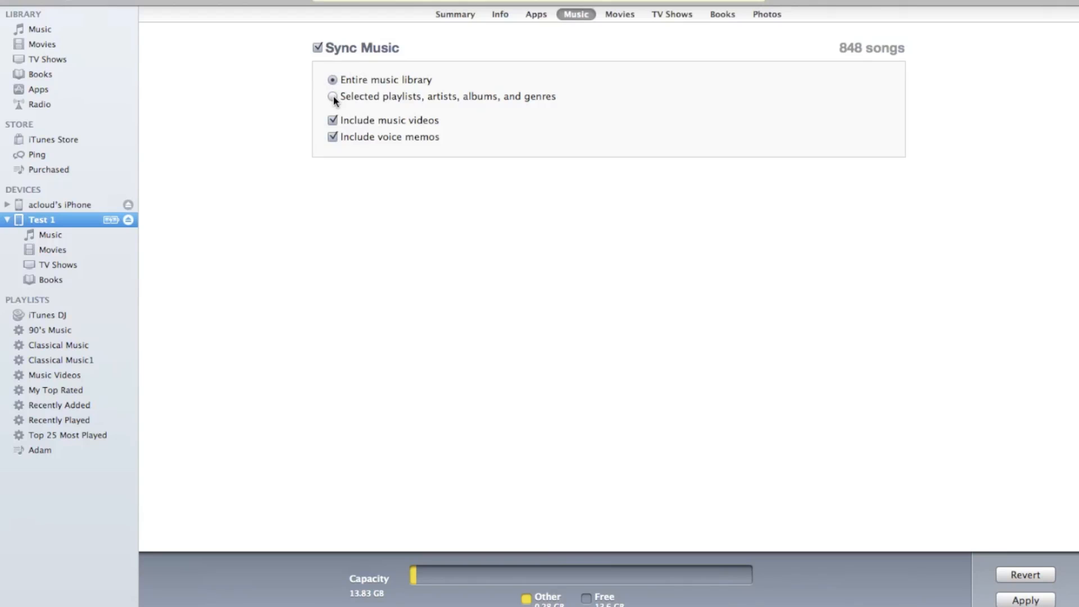
mouse_move(338, 107)
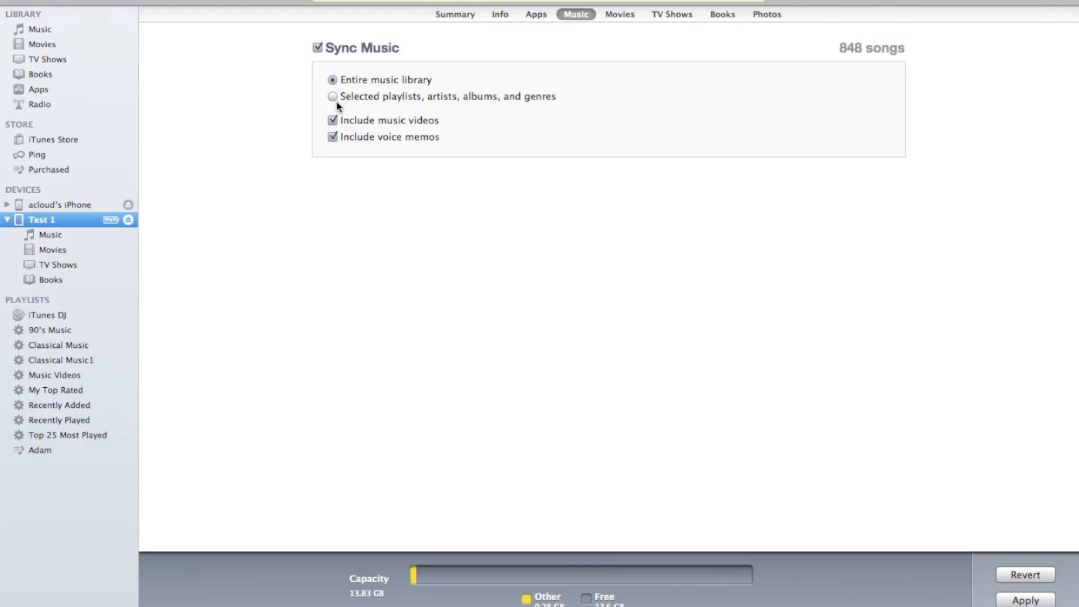
left_click(333, 96)
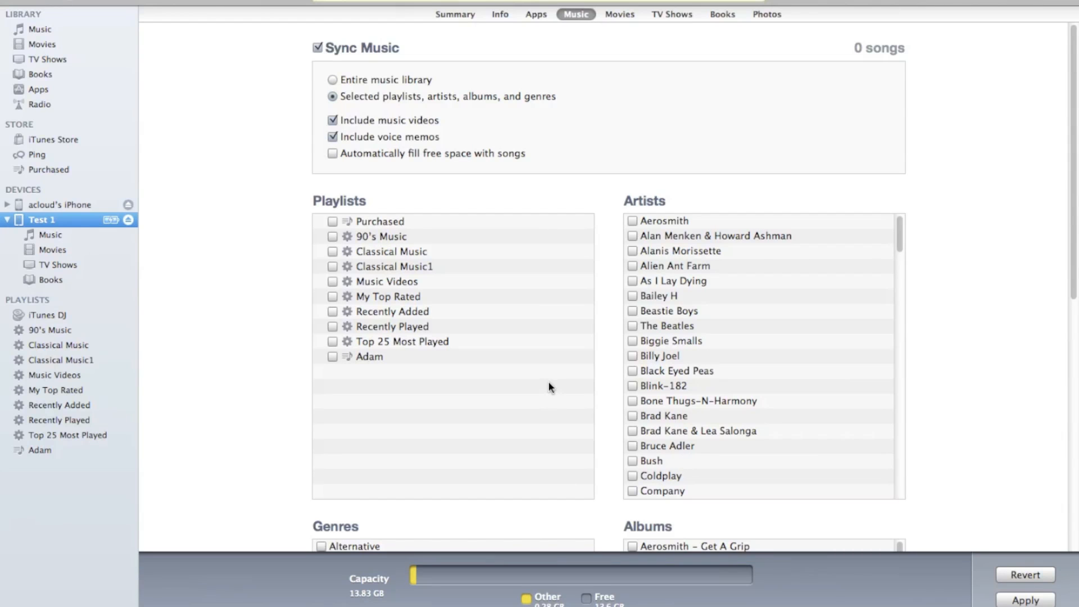
scroll("down", 3)
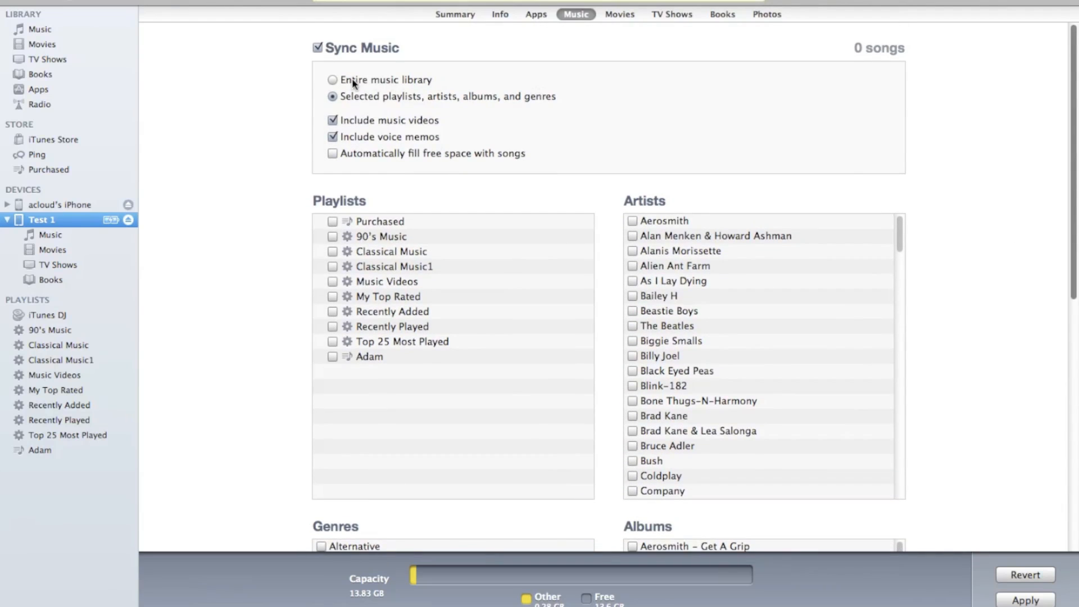
left_click(317, 47)
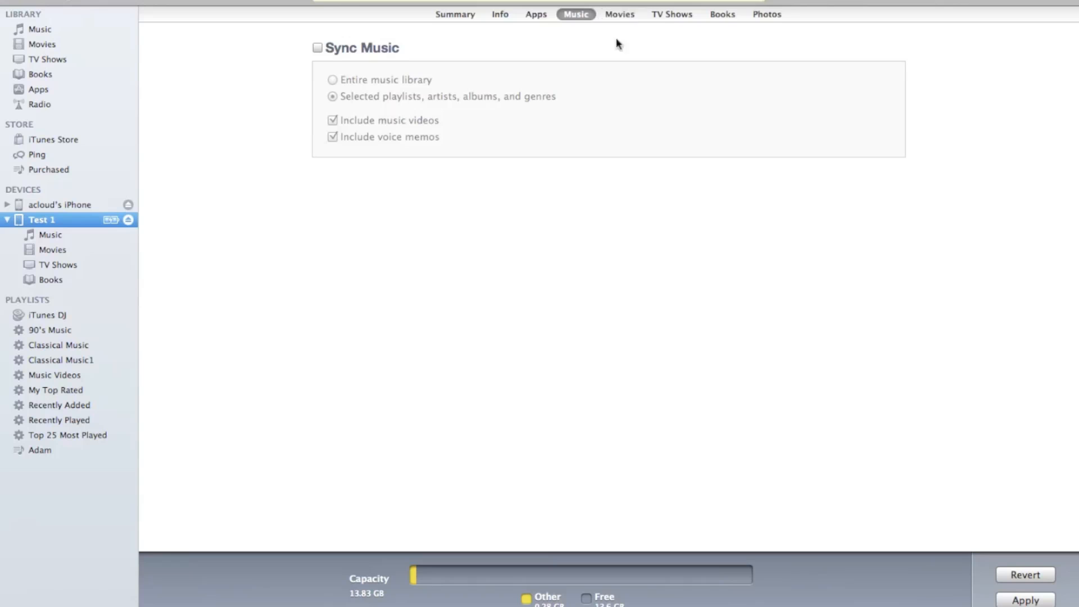
mouse_move(616, 33)
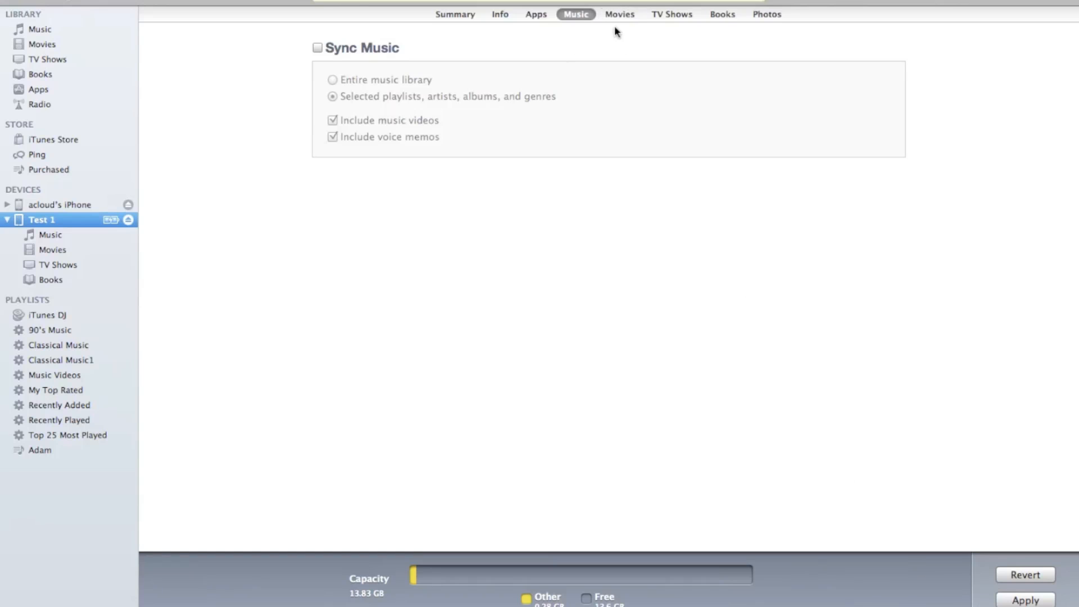
- Turn on movie syncing for Test 1, automatically including all movies
left_click(618, 14)
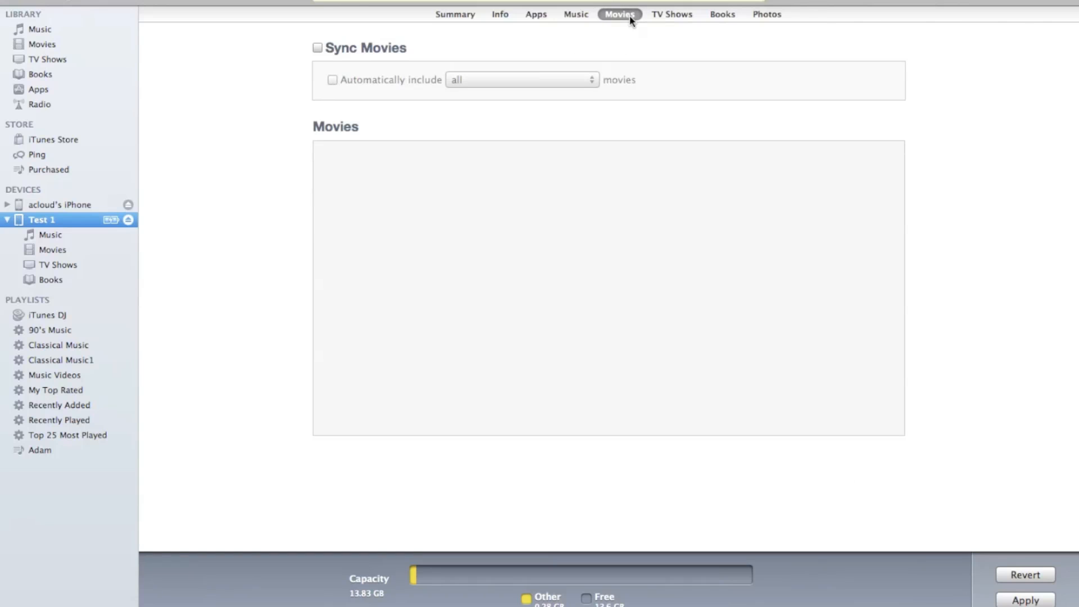
mouse_move(625, 22)
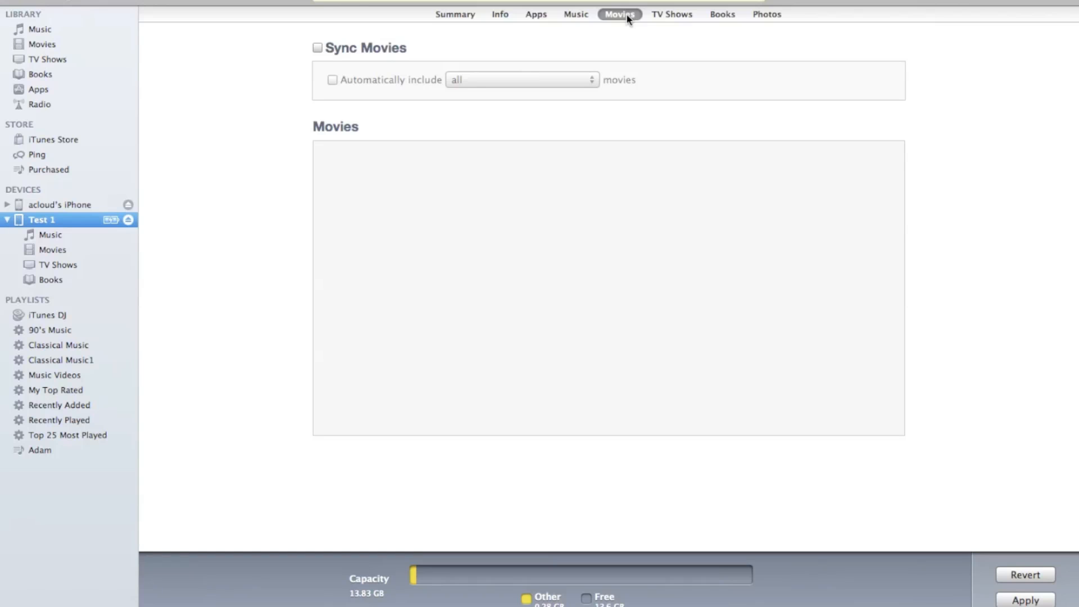
mouse_move(365, 21)
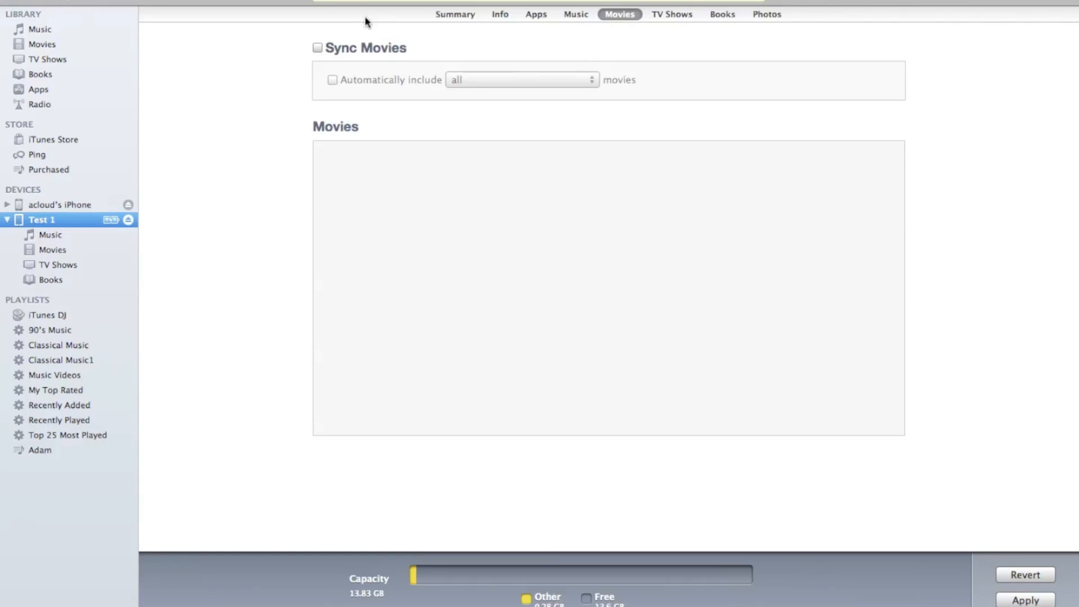
mouse_move(307, 44)
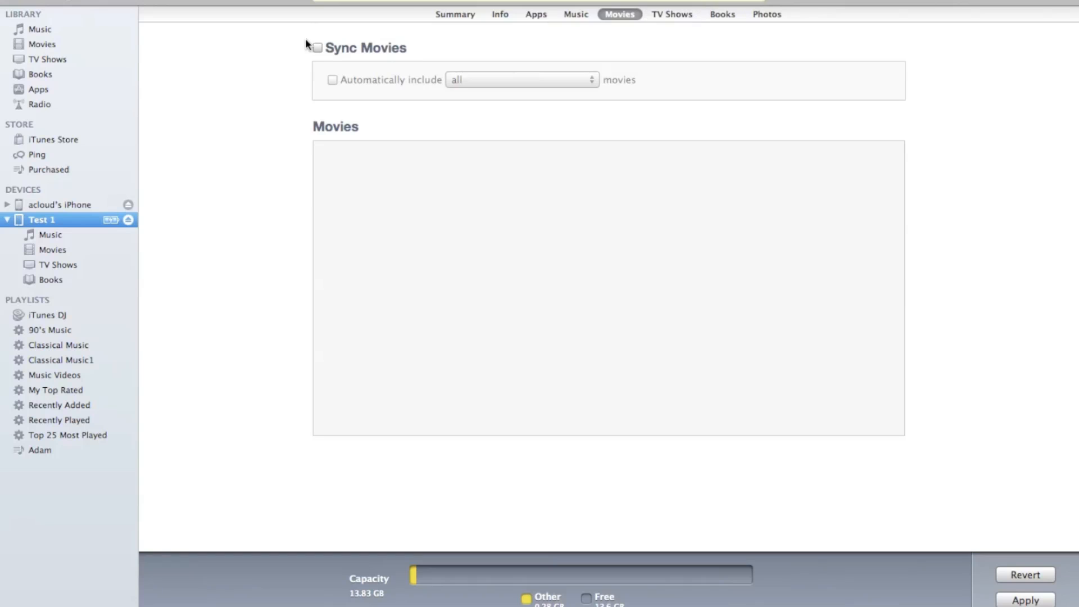
left_click(317, 47)
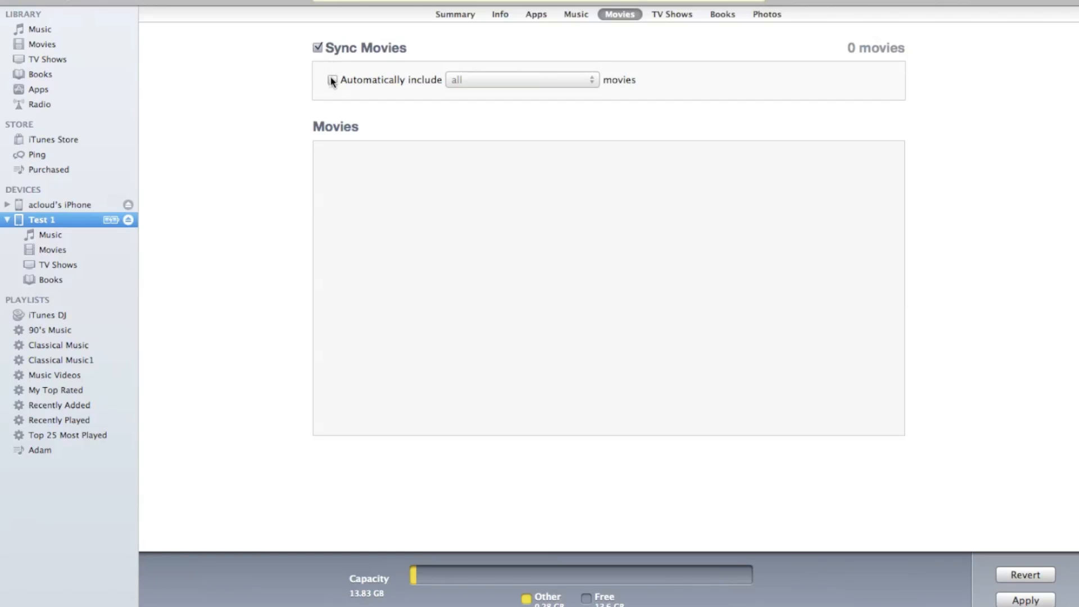
left_click(519, 79)
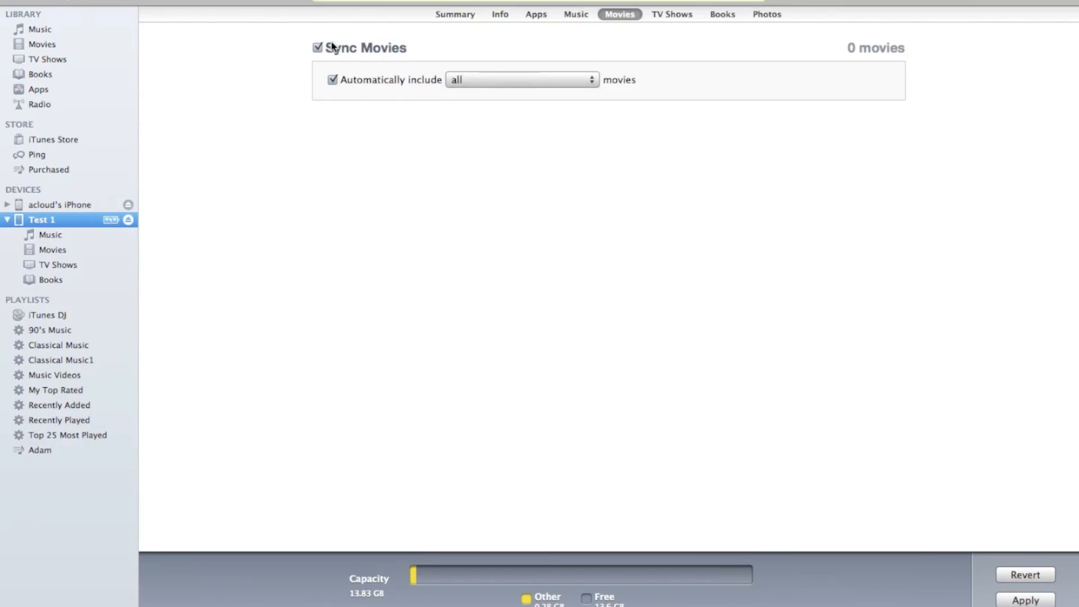
left_click(671, 14)
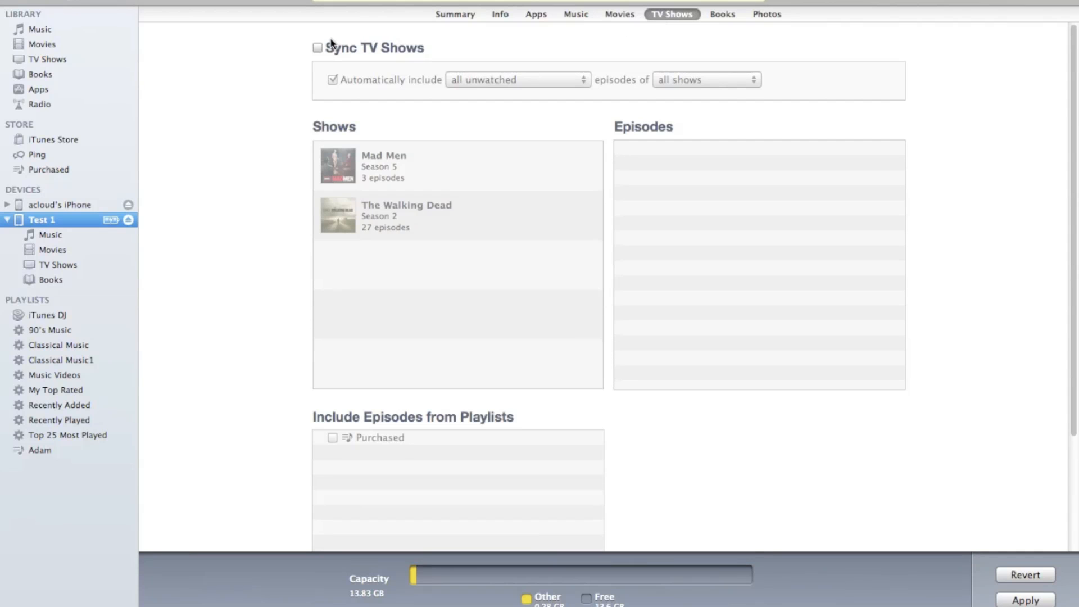
- View the Books sync settings, with book and audiobook syncing off
left_click(721, 14)
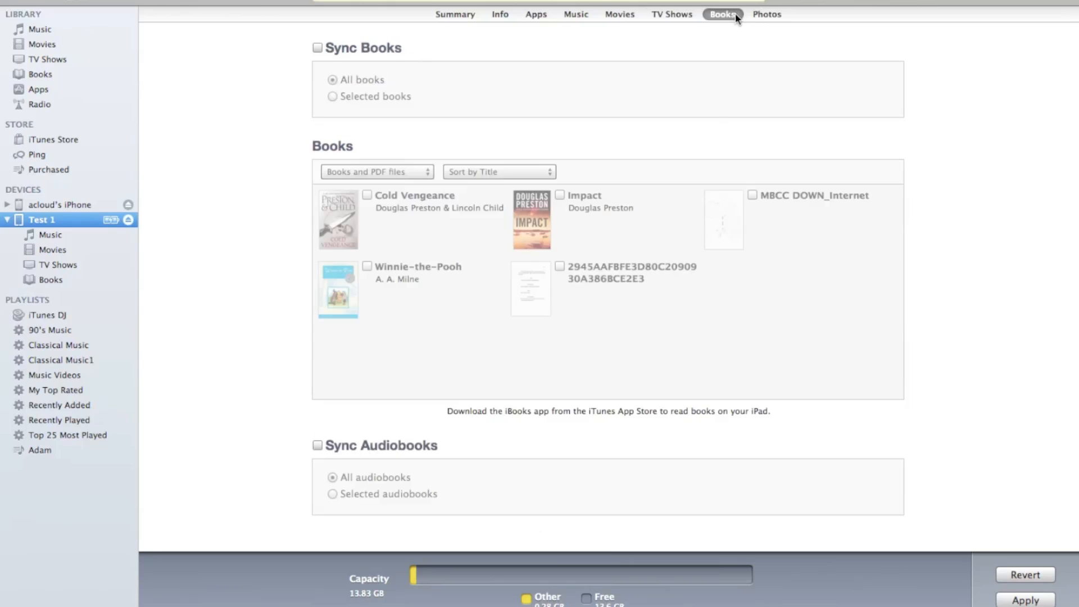
mouse_move(326, 142)
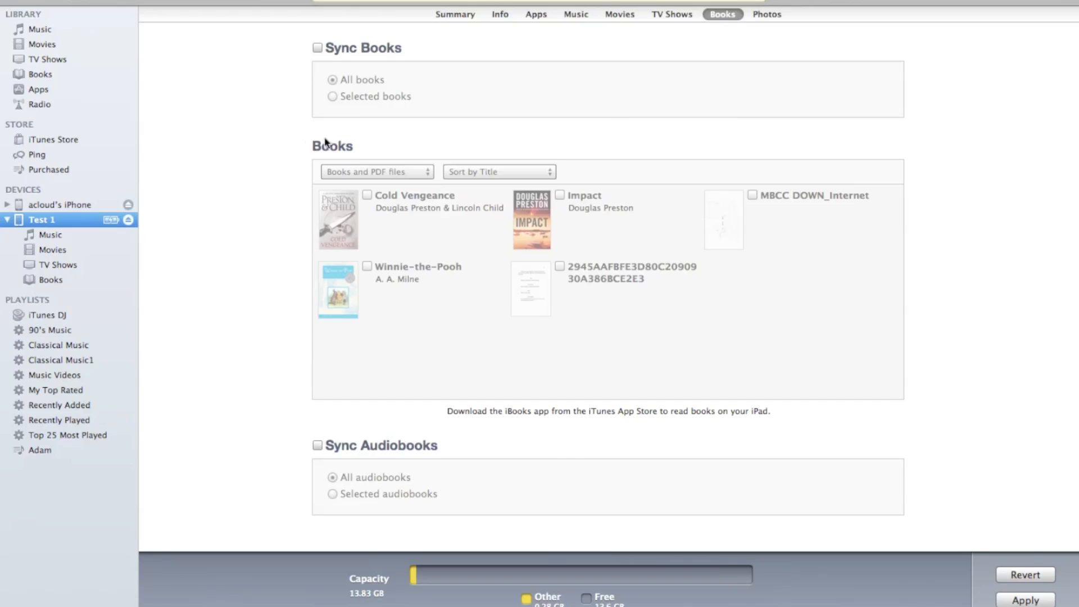
mouse_move(282, 159)
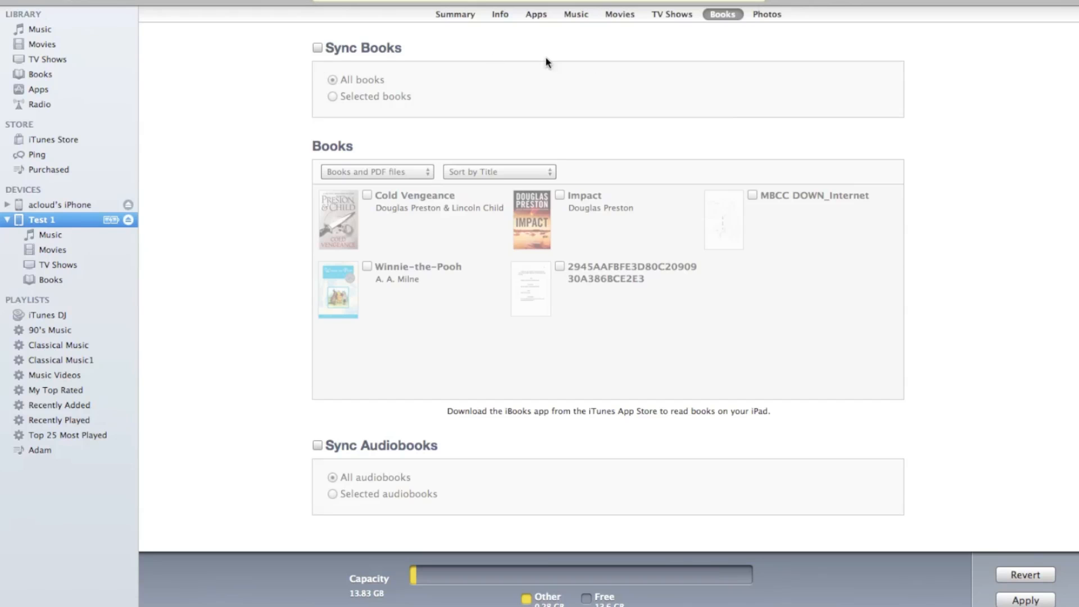
- Leave iPhoto photo syncing off, apply the sync settings, and dismiss the iCloud backup warning
left_click(766, 13)
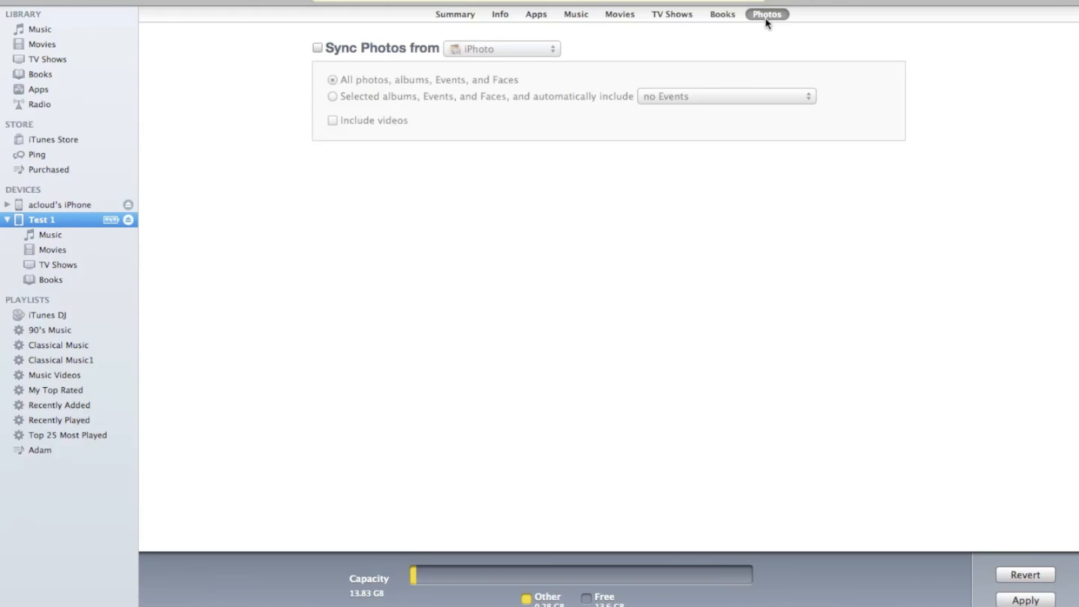
mouse_move(320, 52)
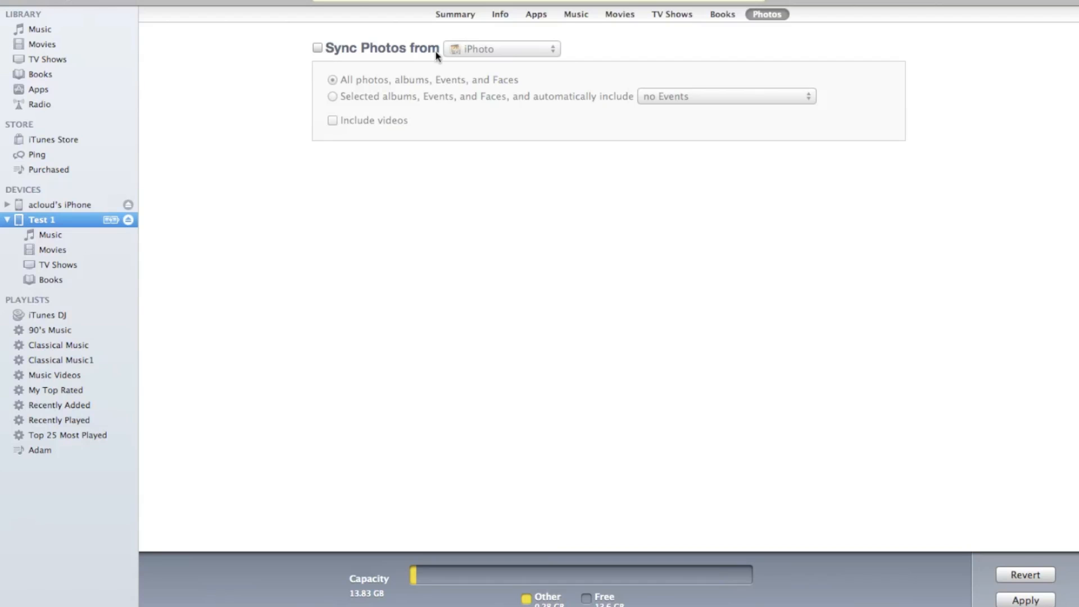
left_click(317, 47)
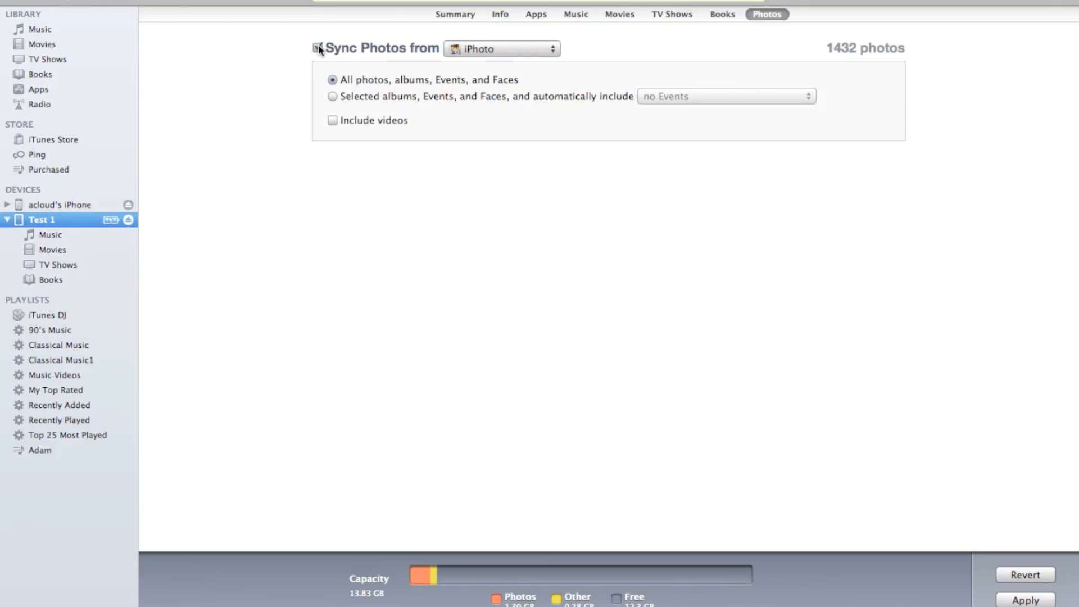
left_click(317, 48)
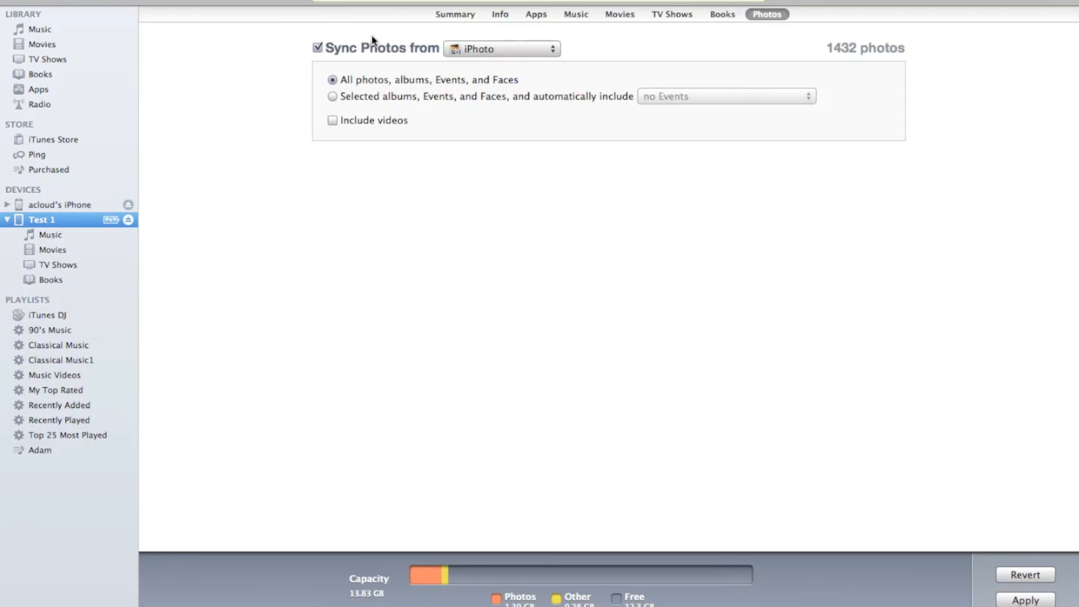
mouse_move(482, 193)
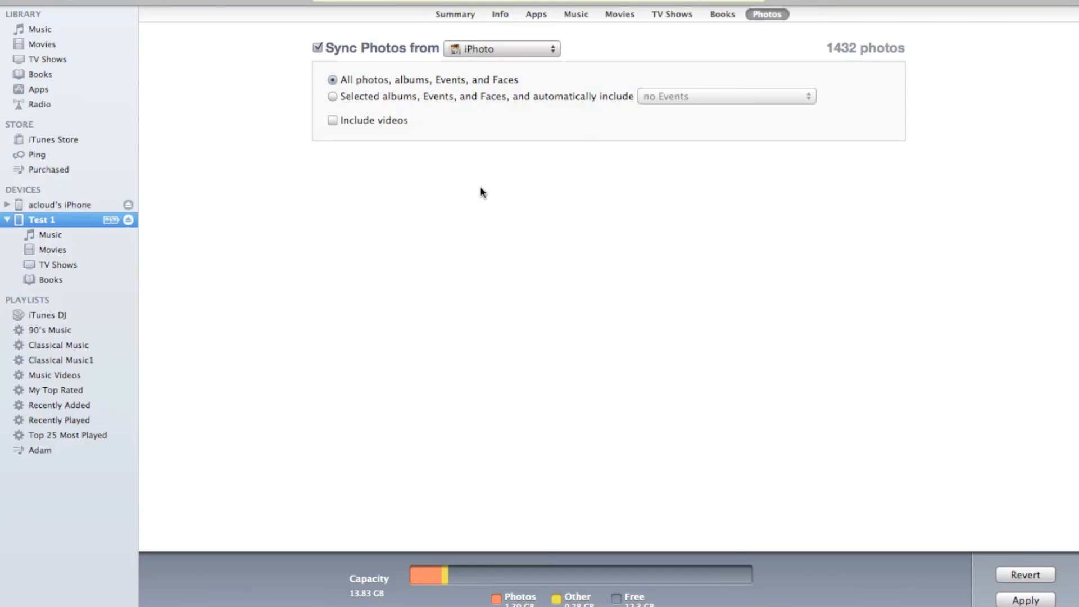
left_click(316, 47)
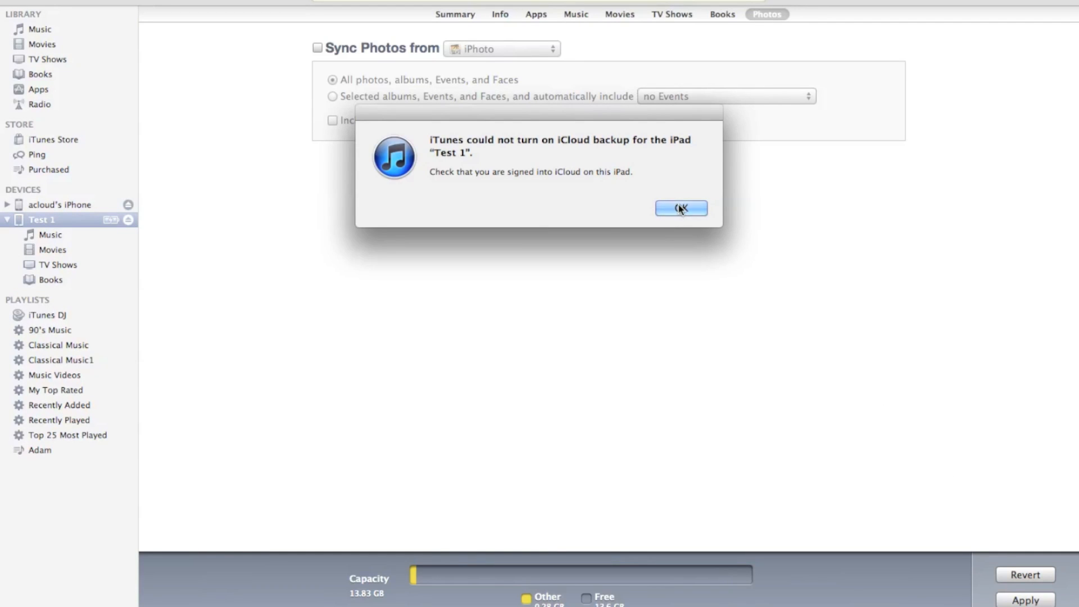
left_click(680, 208)
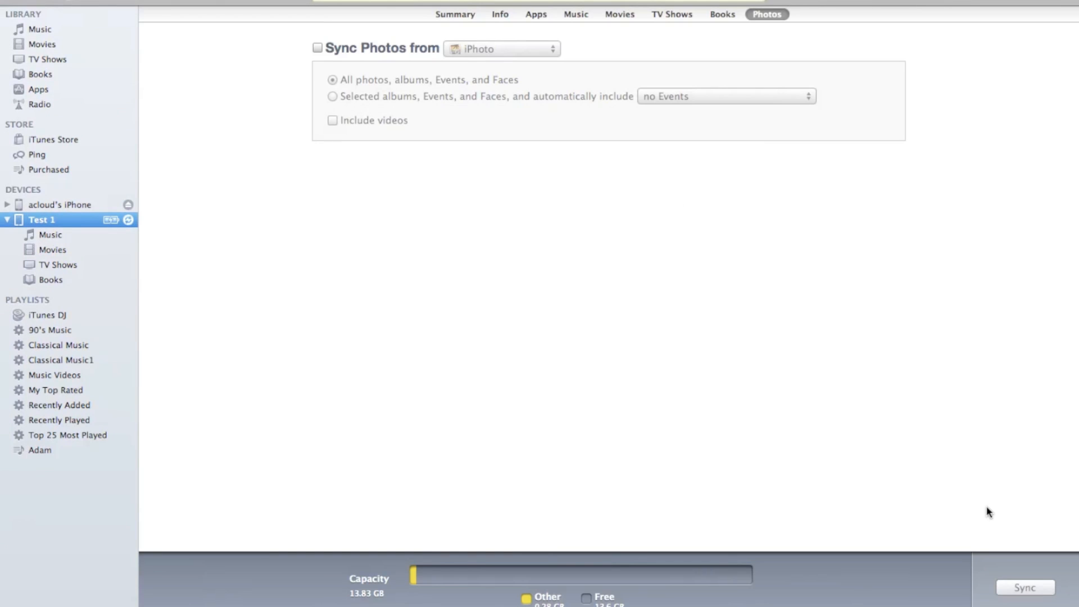